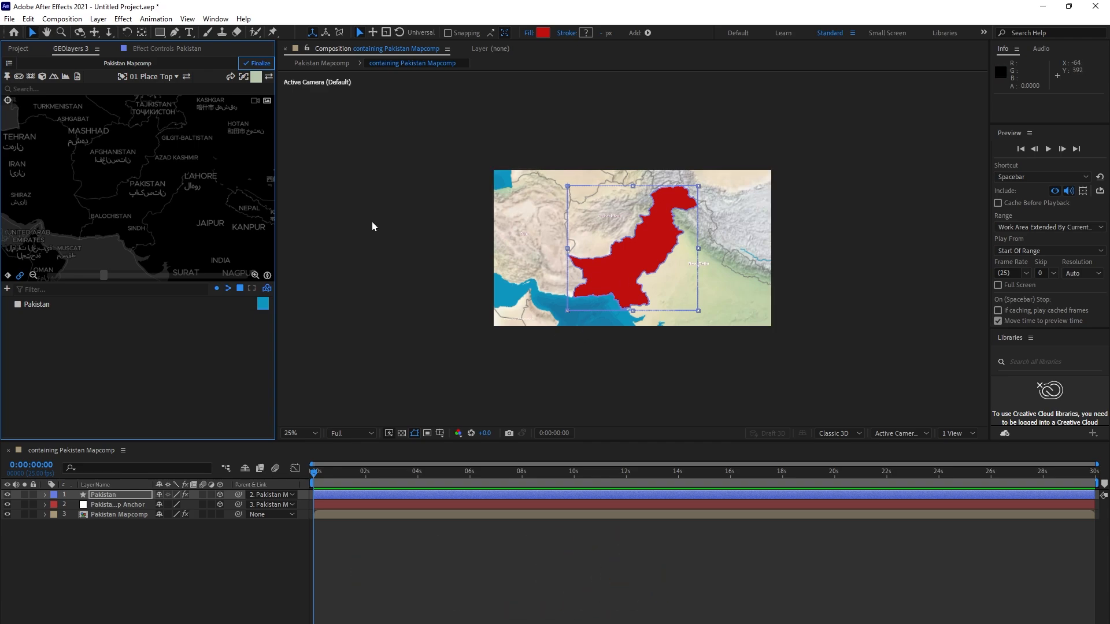
pyautogui.moveTo(377, 167)
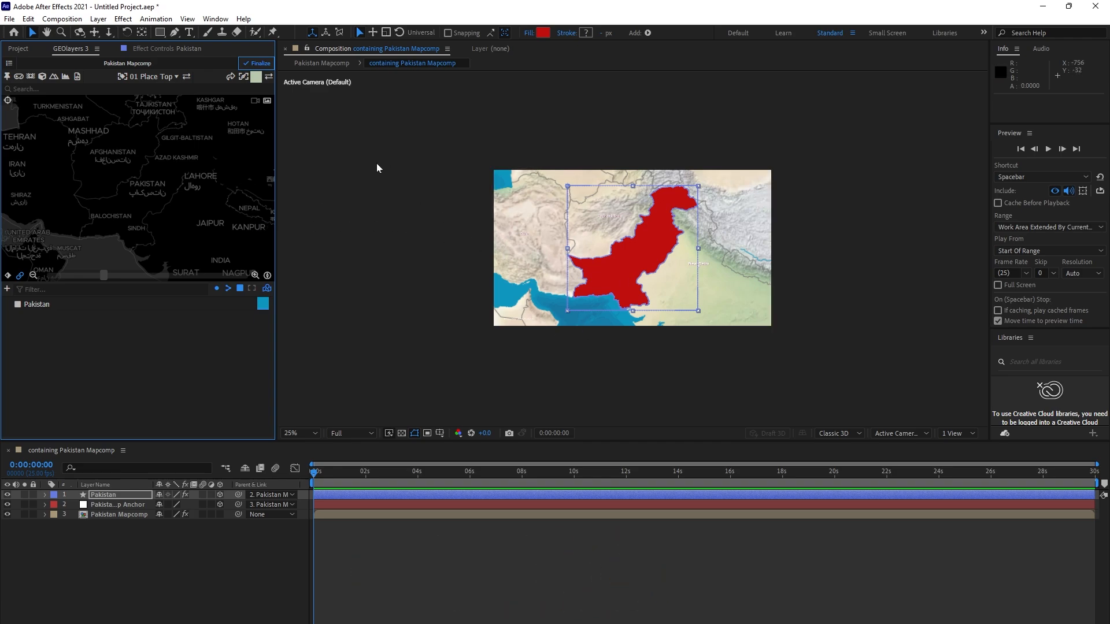
# Open the Window > Extensions submenu to see GEOlayers 3 listed
pyautogui.click(215, 19)
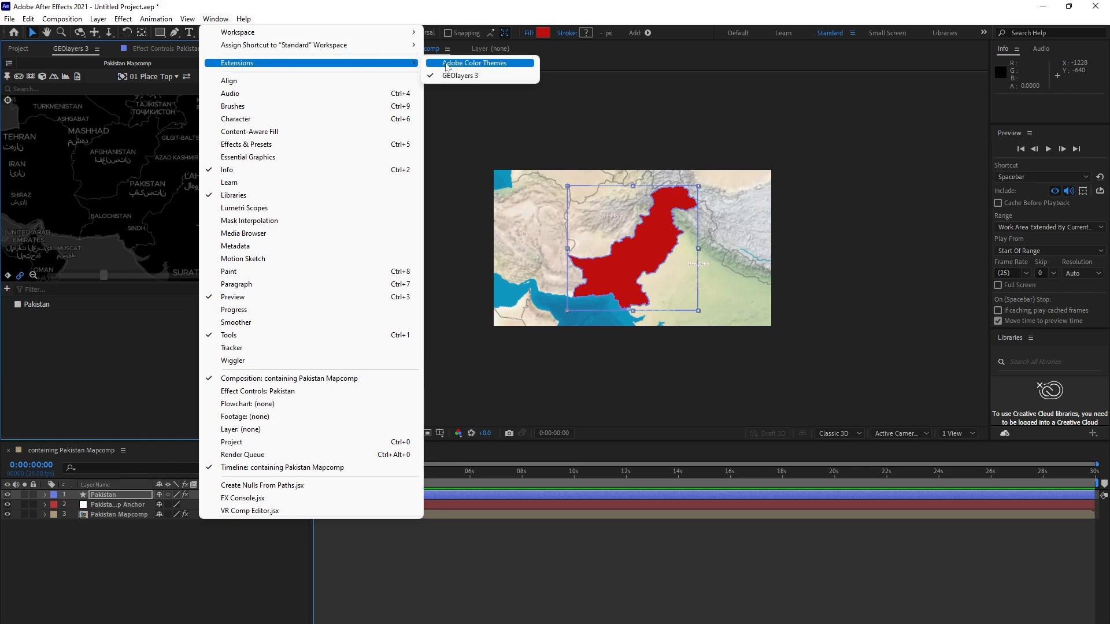
# Close GEOlayers 3 from the Extensions list, then reopen it so it reloads
pyautogui.click(257, 390)
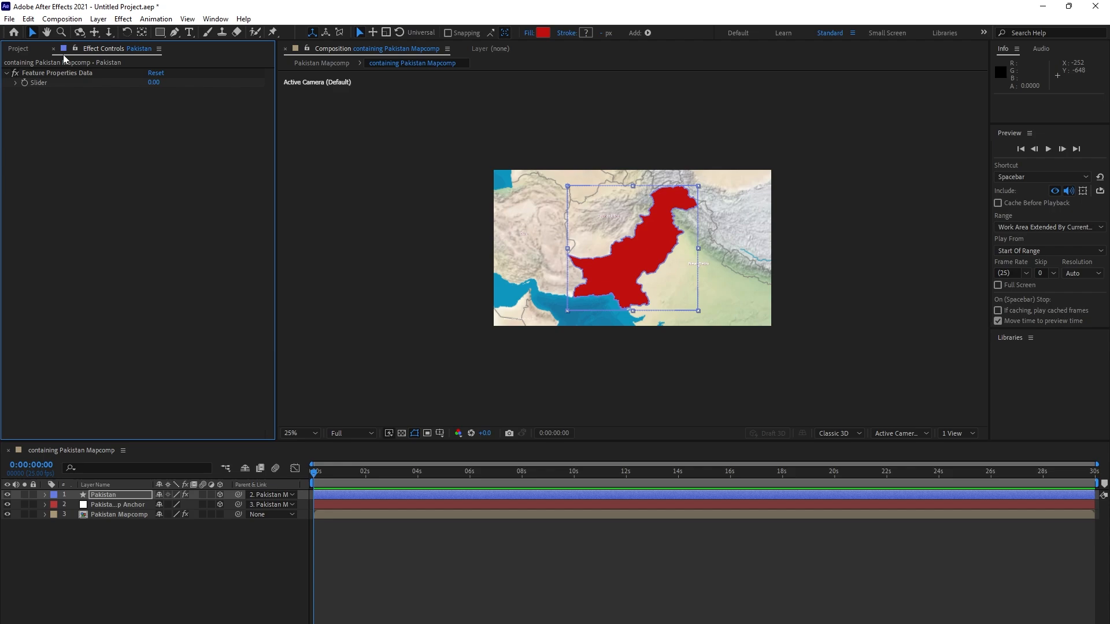
pyautogui.click(215, 18)
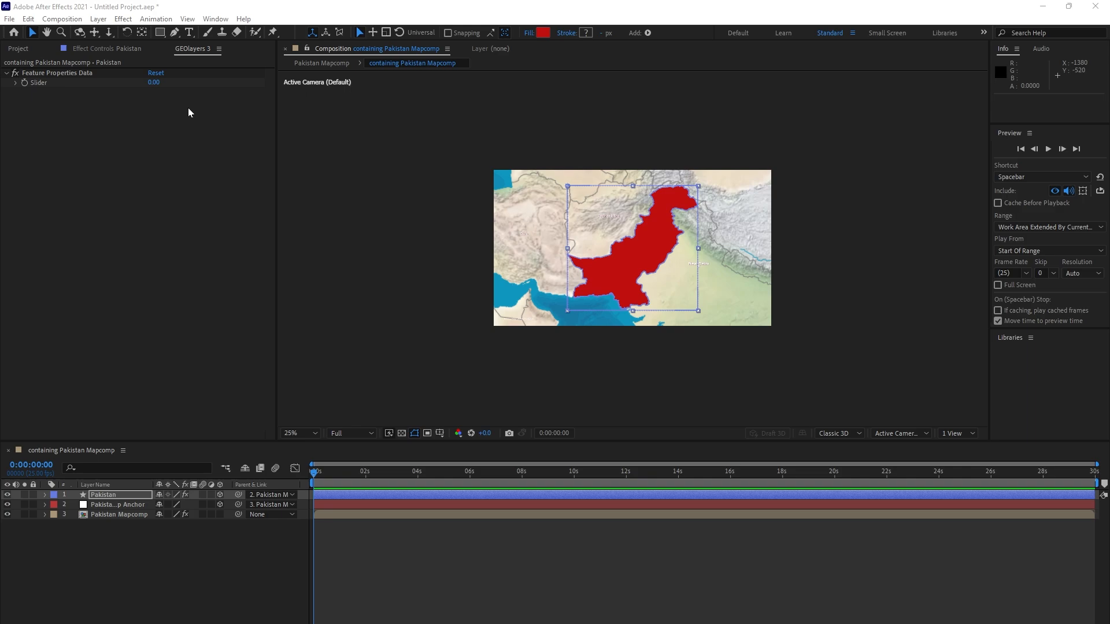
pyautogui.moveTo(103, 131)
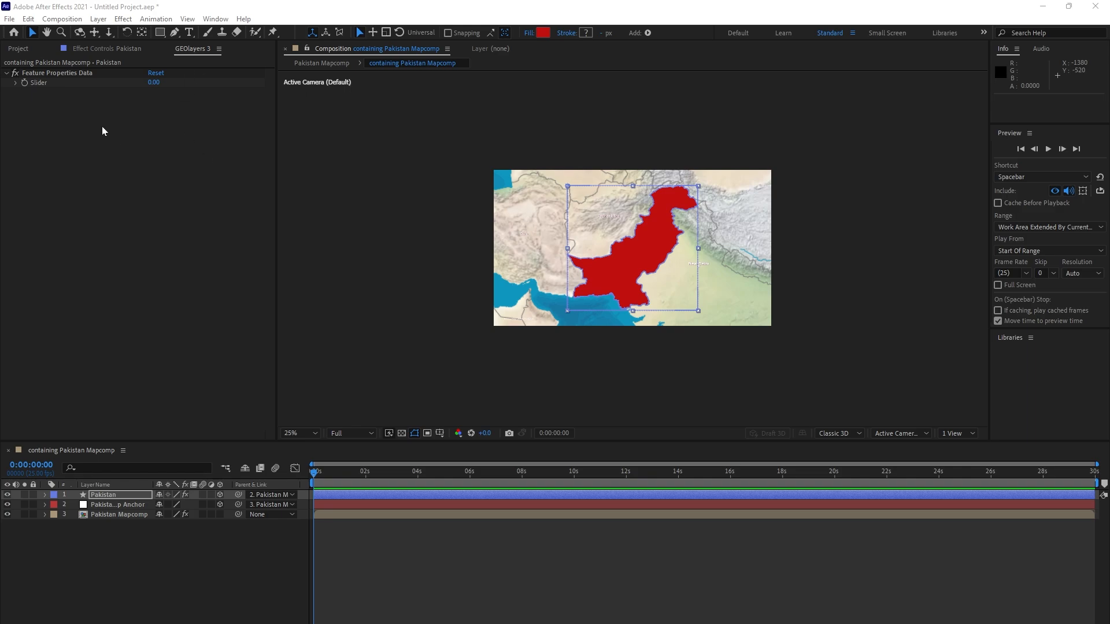
pyautogui.moveTo(347, 225)
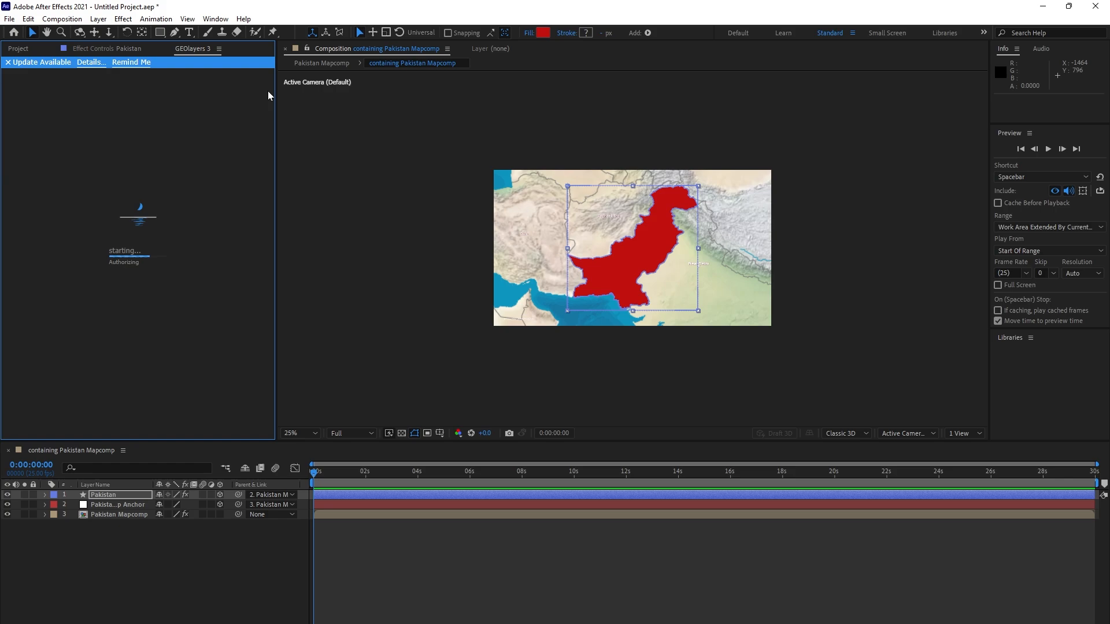
pyautogui.moveTo(154, 249)
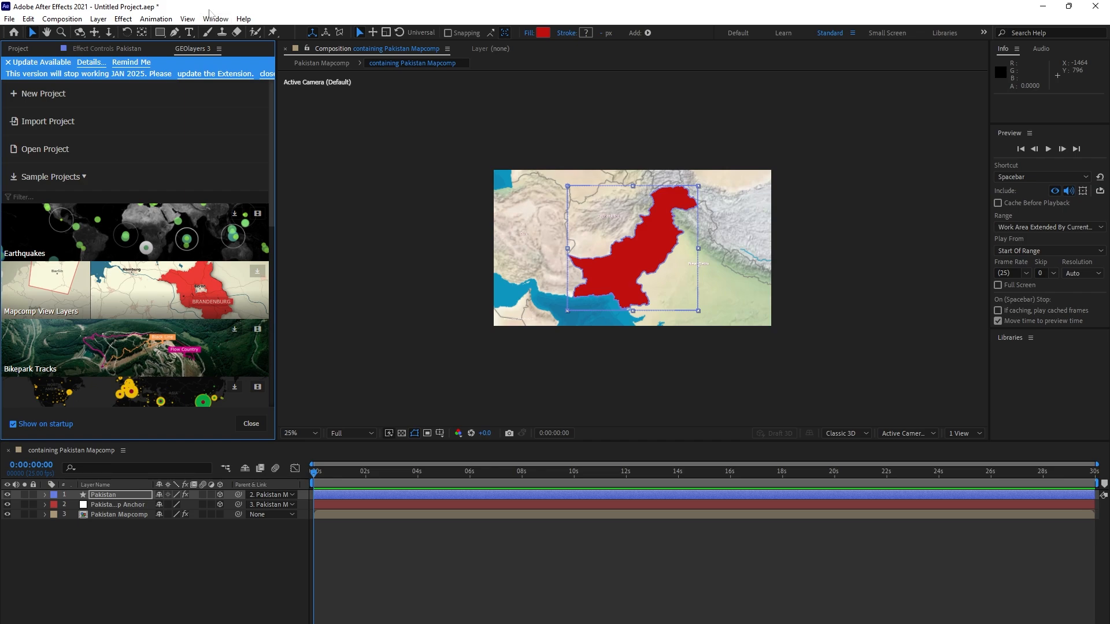
pyautogui.moveTo(433, 413)
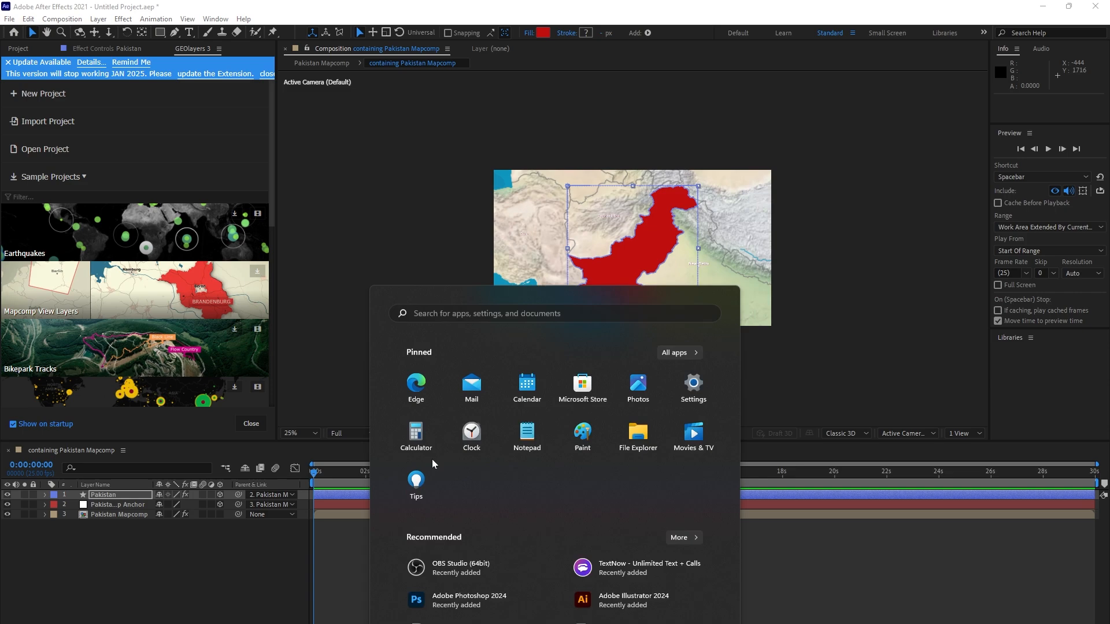
# Open File Explorer and browse Local Disk (C:) to Program Files (x86)
pyautogui.click(637, 432)
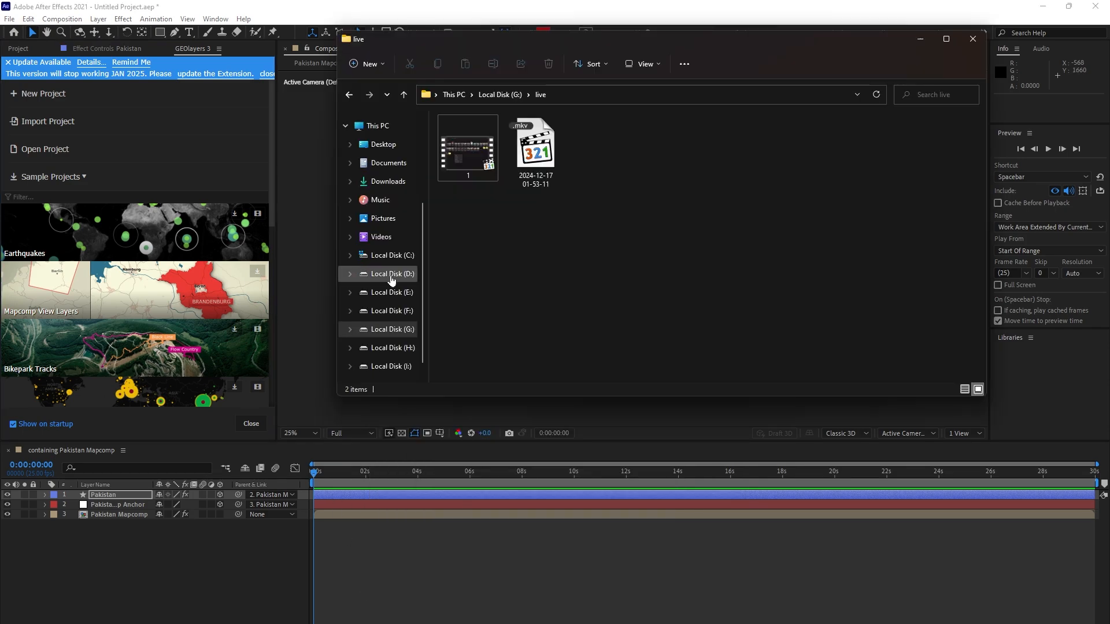
pyautogui.click(390, 255)
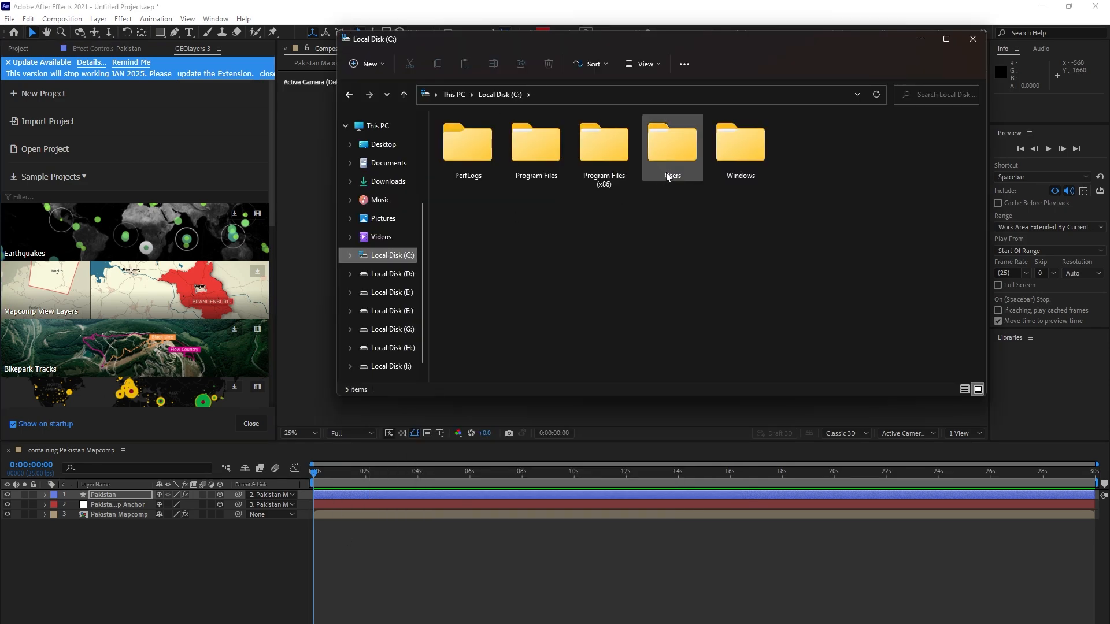
pyautogui.doubleClick(602, 142)
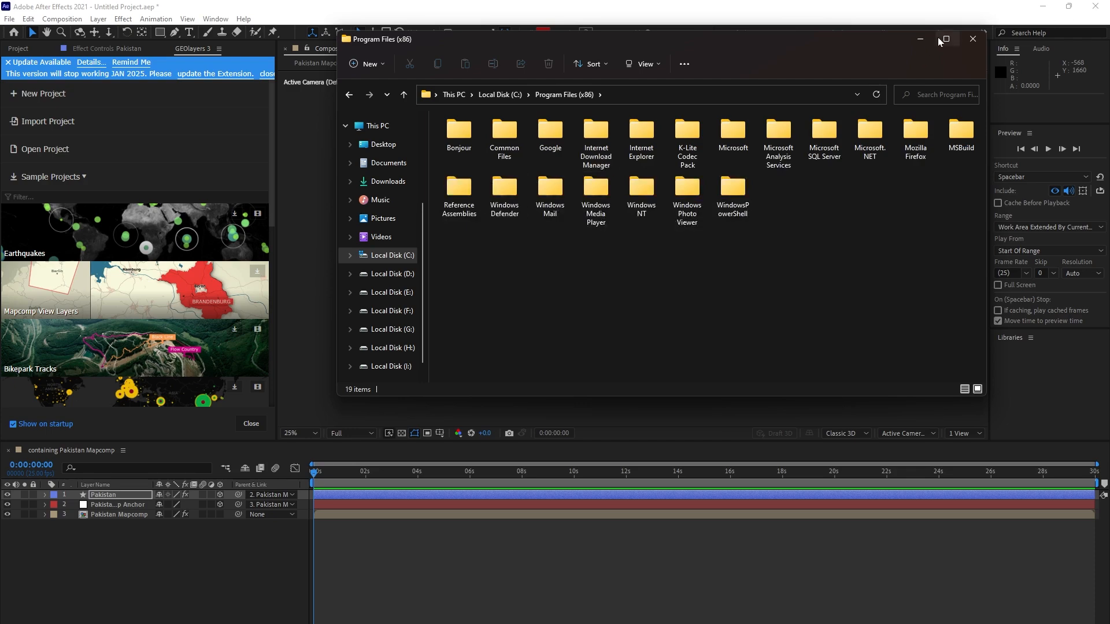
# Maximize File Explorer and navigate to Common Files > Adobe > CEP > extensions
pyautogui.click(945, 39)
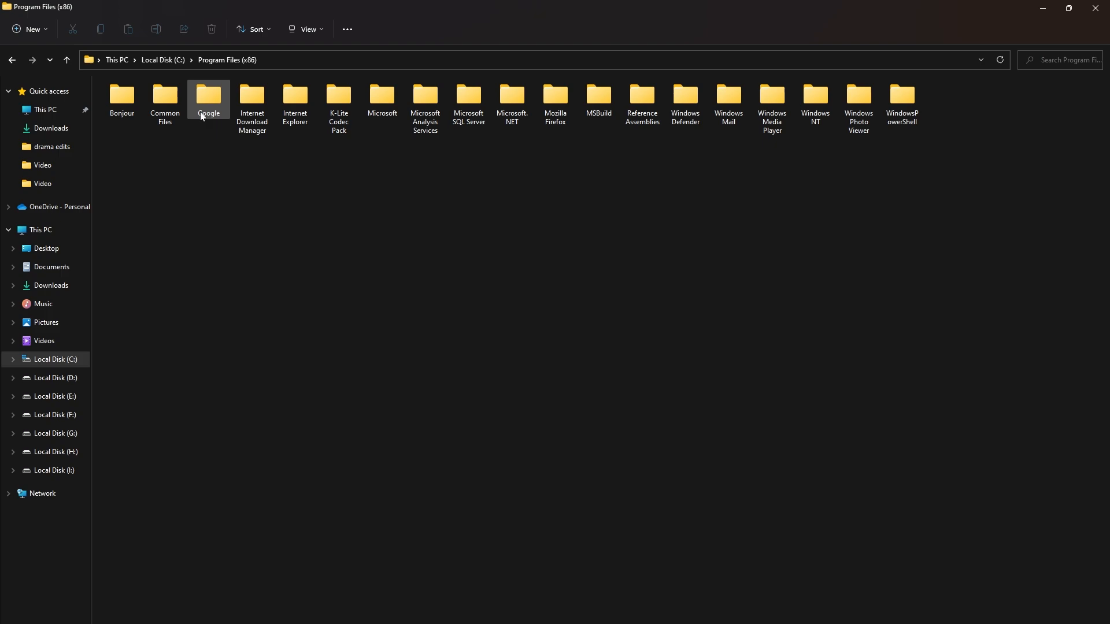
pyautogui.click(165, 103)
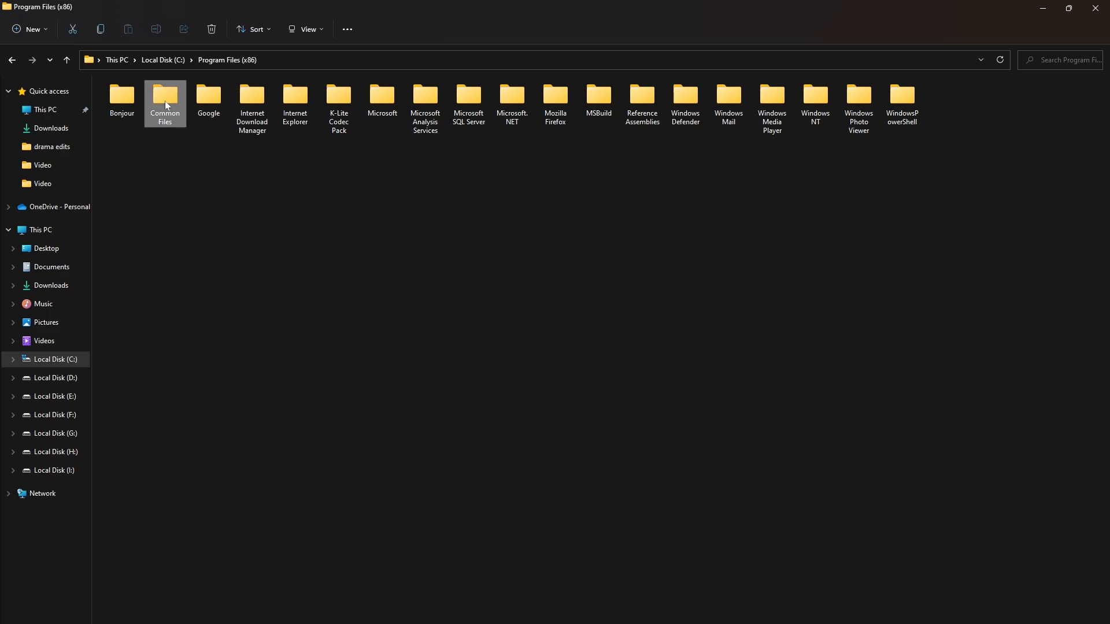
pyautogui.doubleClick(165, 100)
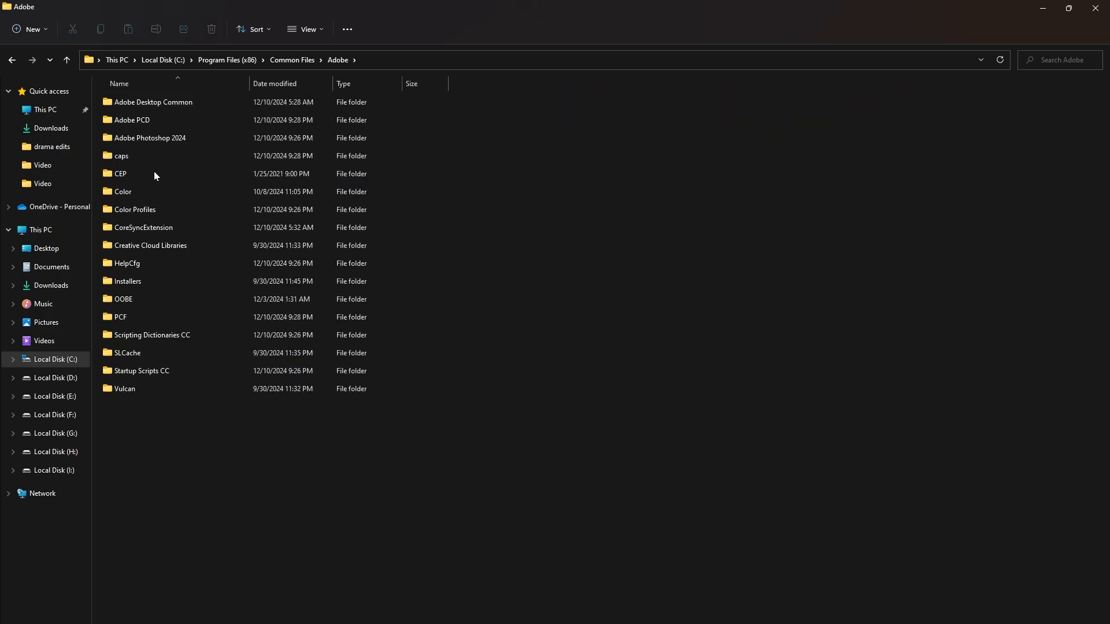
pyautogui.click(142, 173)
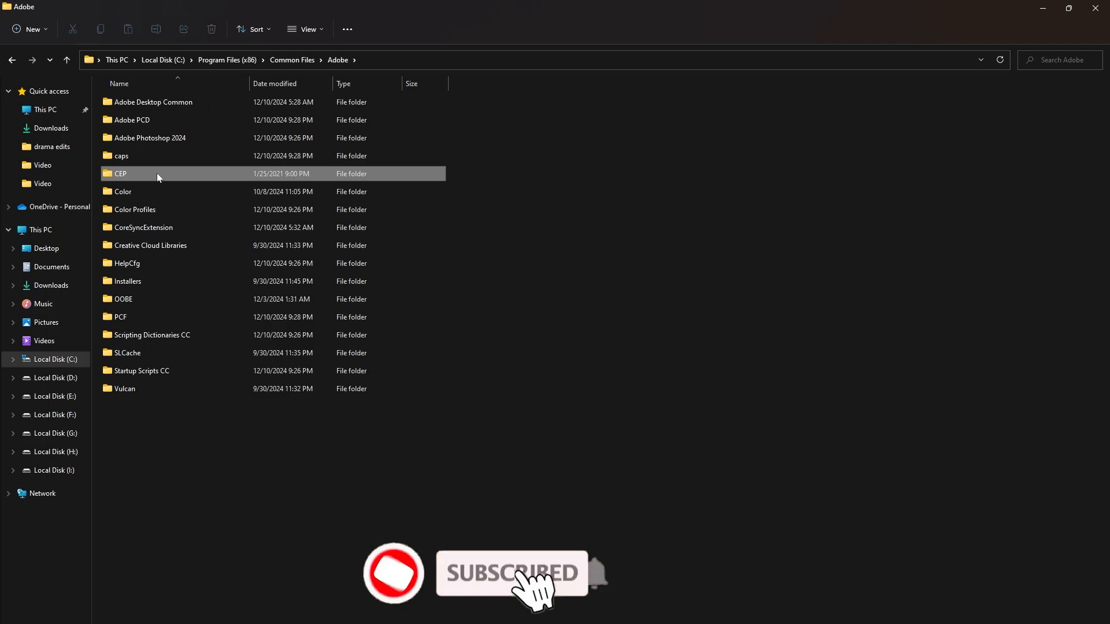
pyautogui.doubleClick(120, 173)
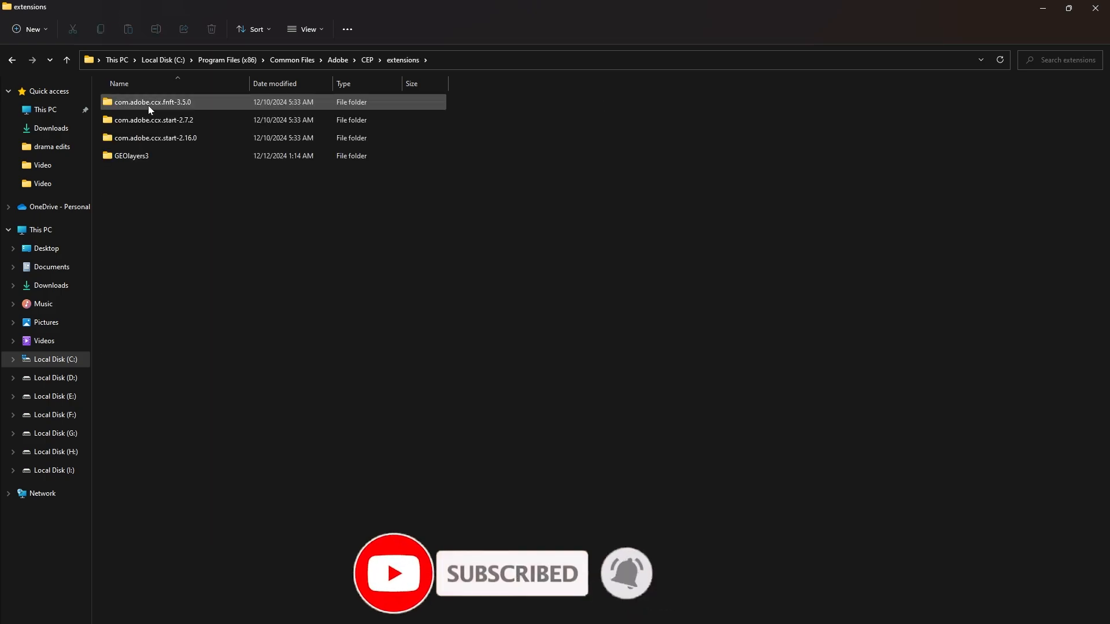
# Delete the old GEOlayers3 folder from the extensions folder
pyautogui.click(131, 156)
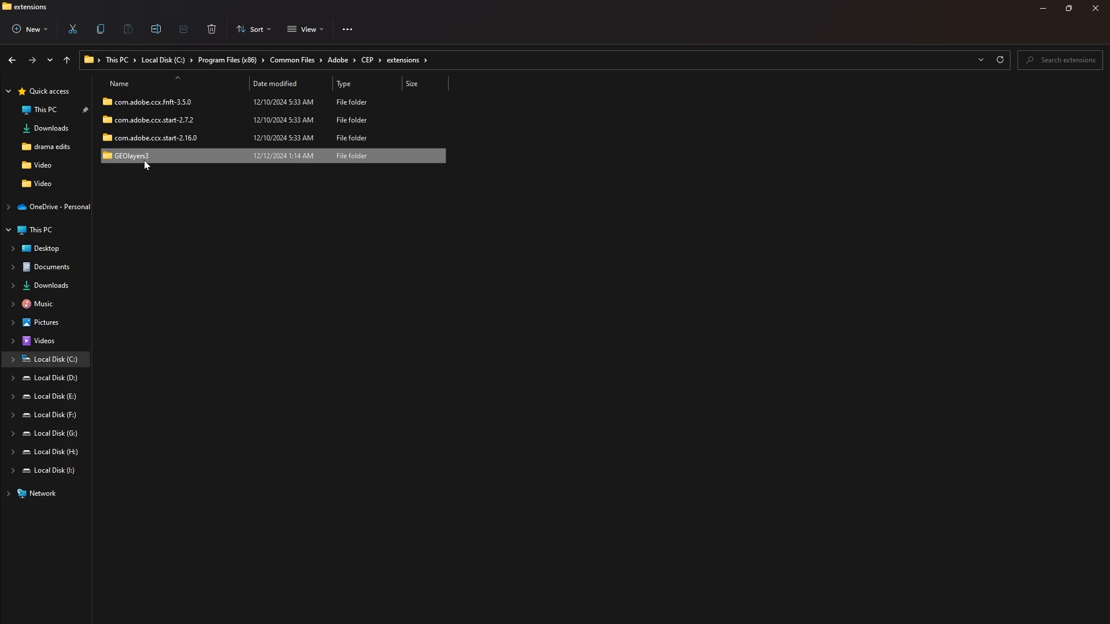
pyautogui.rightClick(129, 156)
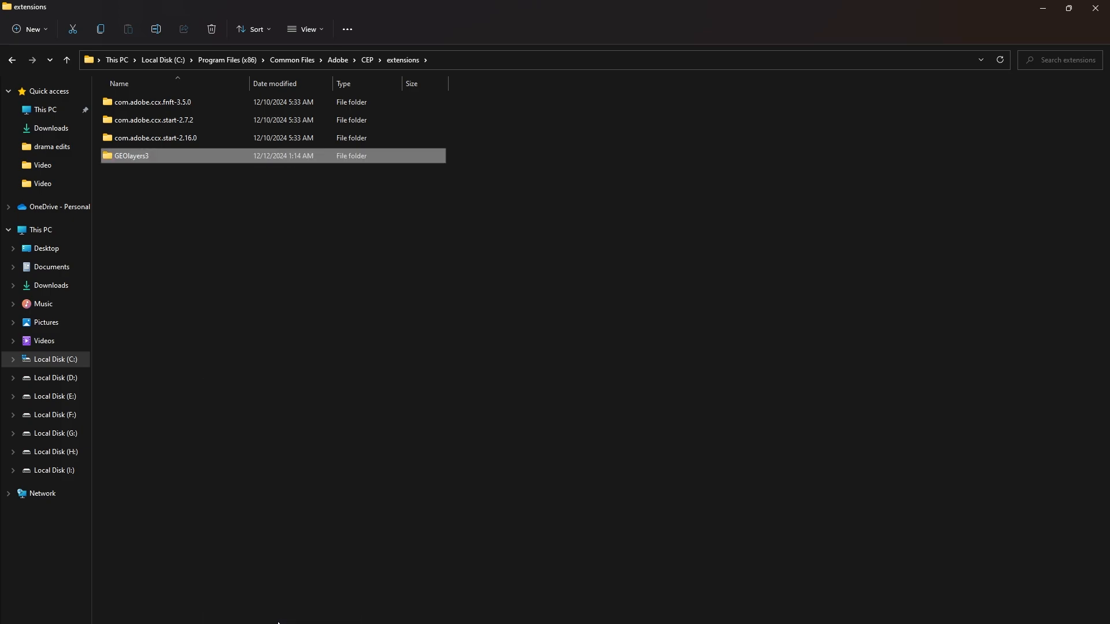
pyautogui.click(211, 28)
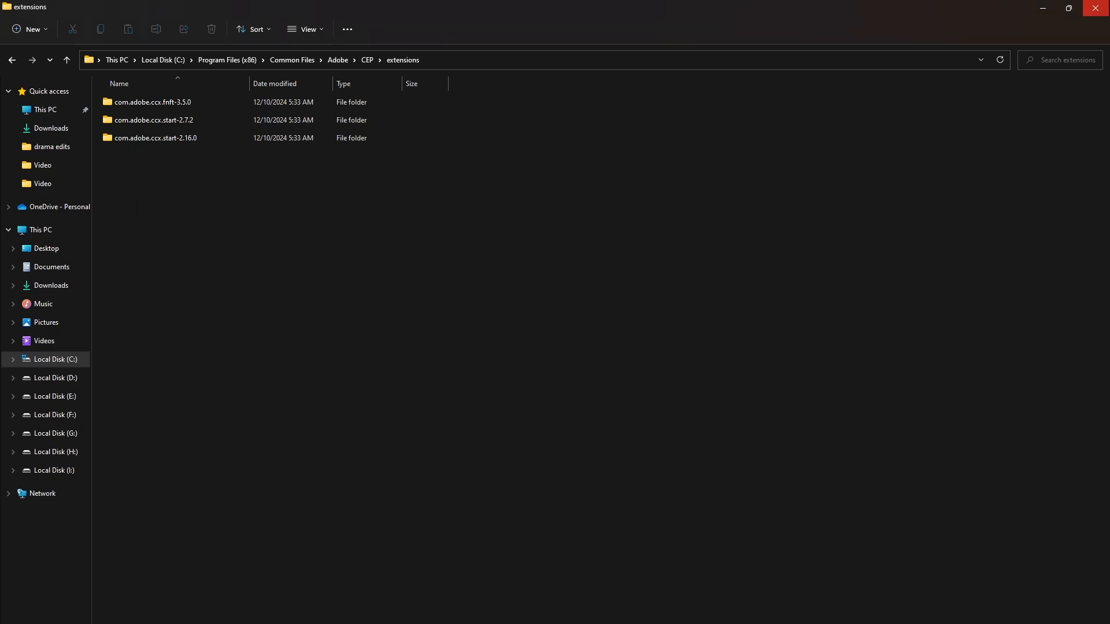
pyautogui.moveTo(347, 453)
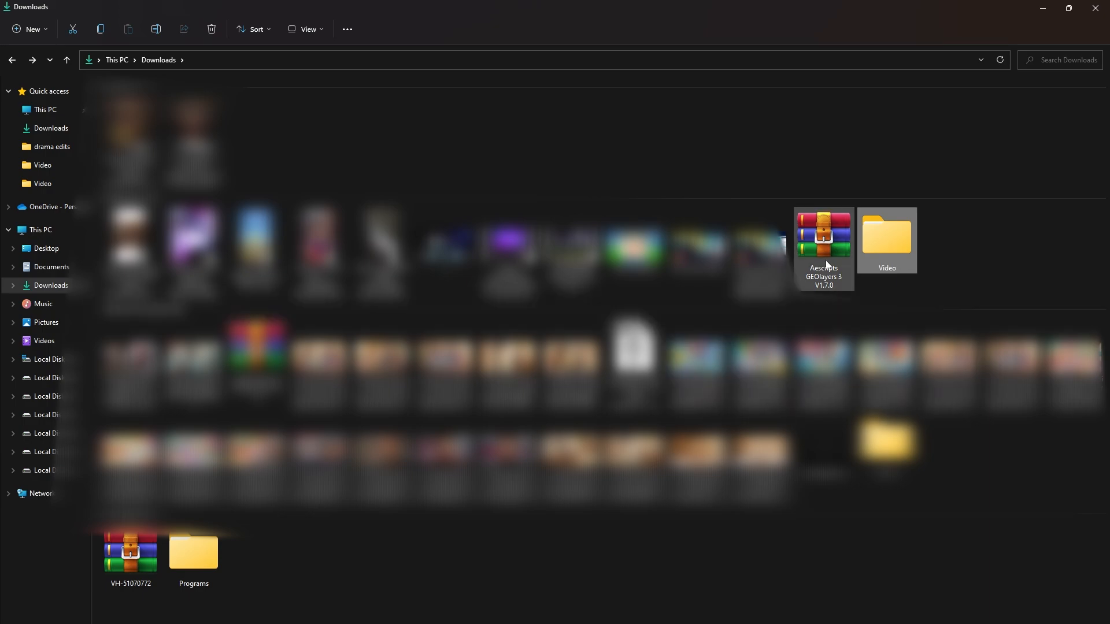
# Extract the Aescripts GEOlayers 3 archive in Downloads and copy the extracted GEOlayers3 folder
pyautogui.rightClick(823, 240)
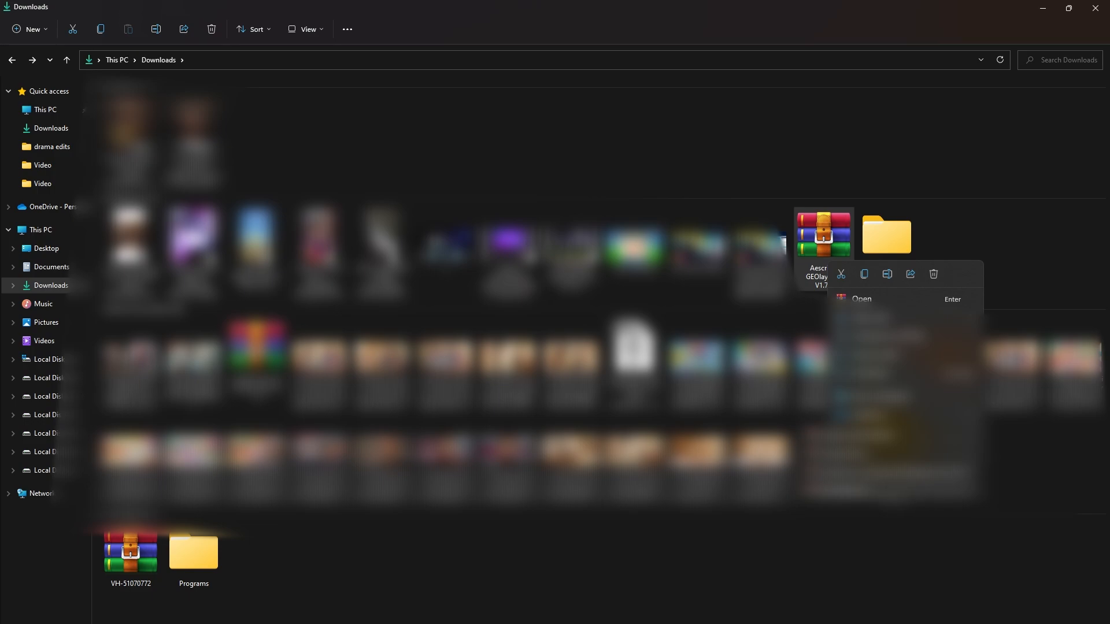
pyautogui.click(861, 299)
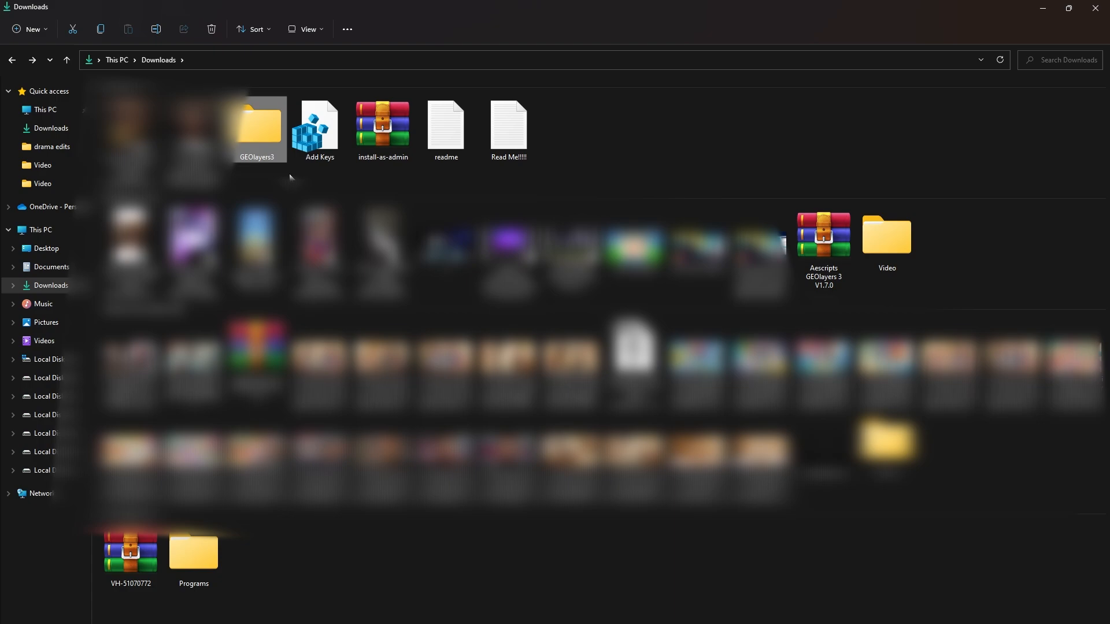
pyautogui.doubleClick(256, 126)
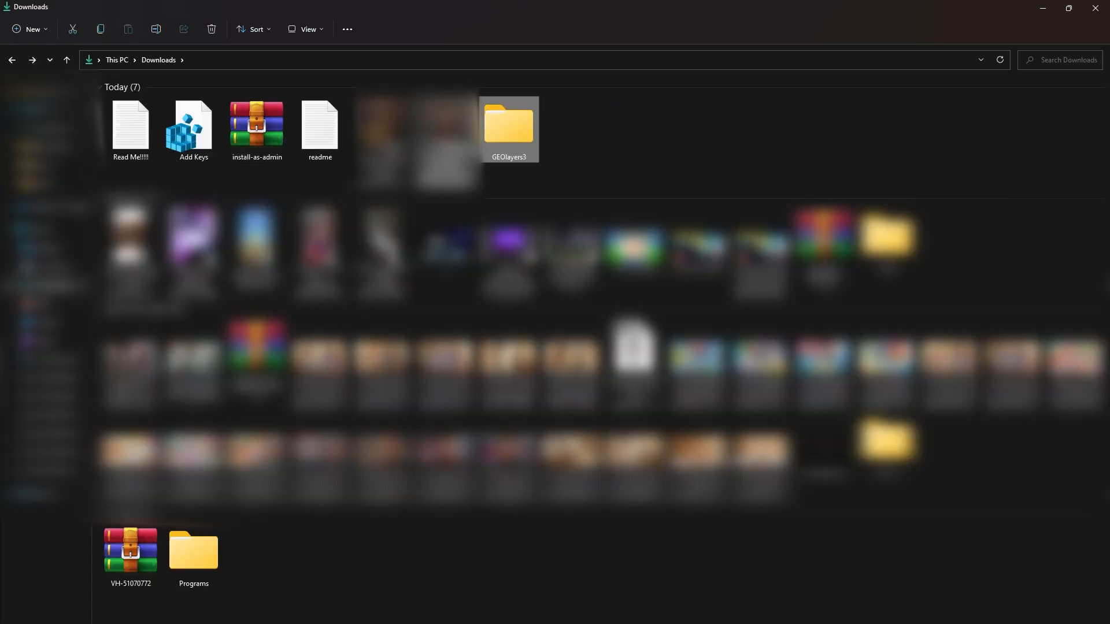
pyautogui.rightClick(506, 129)
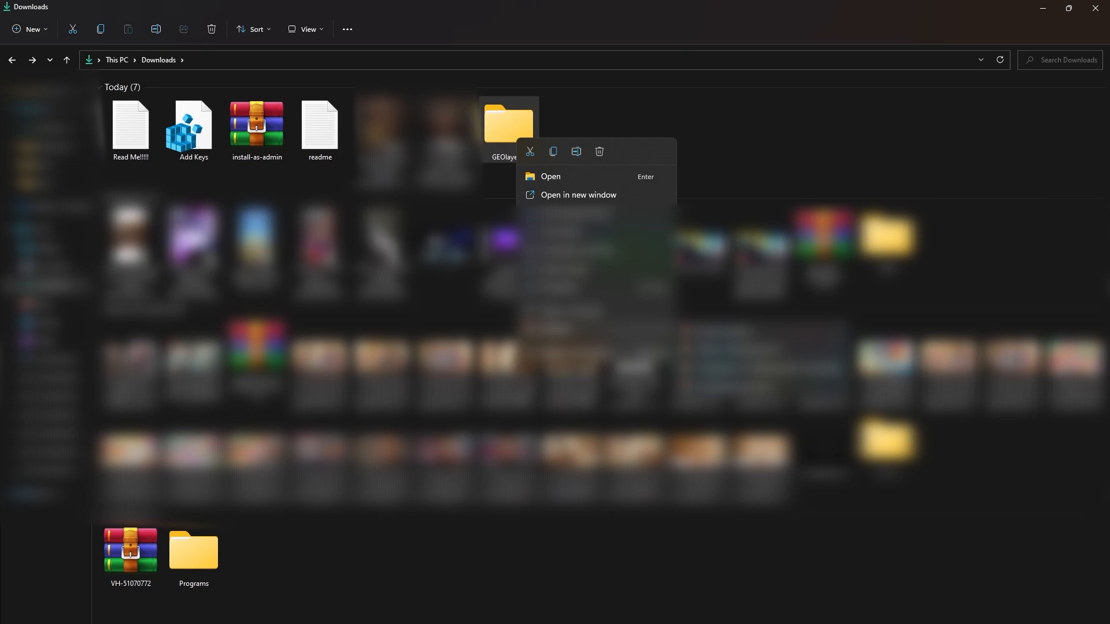
pyautogui.click(552, 152)
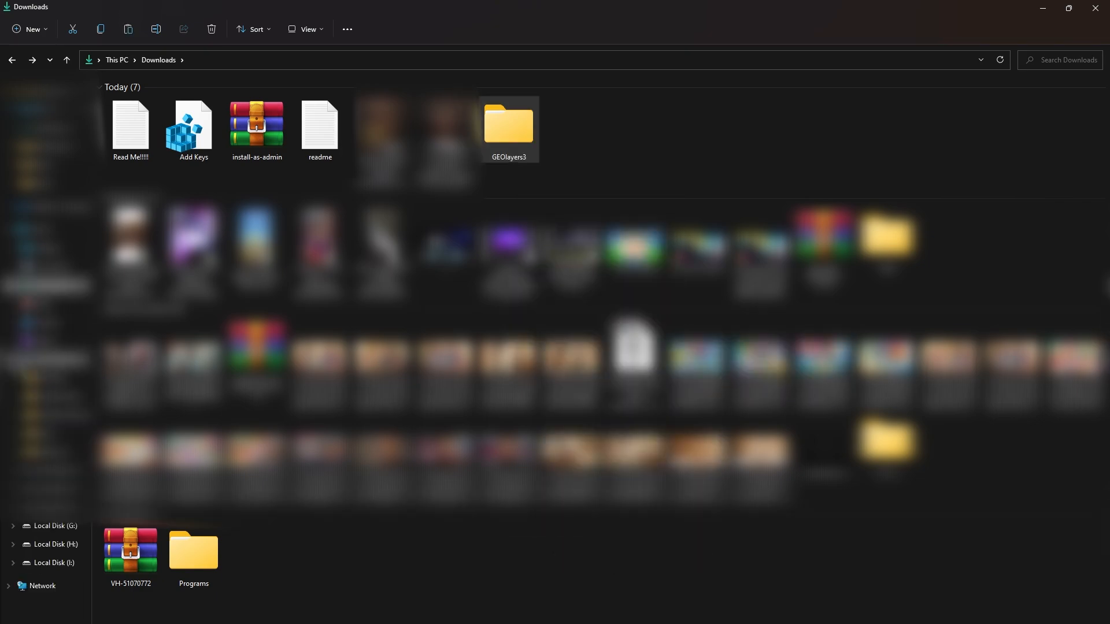
# Navigate to C:\Program Files (x86)\Common Files\Adobe and its CEP extensions folder
pyautogui.click(53, 359)
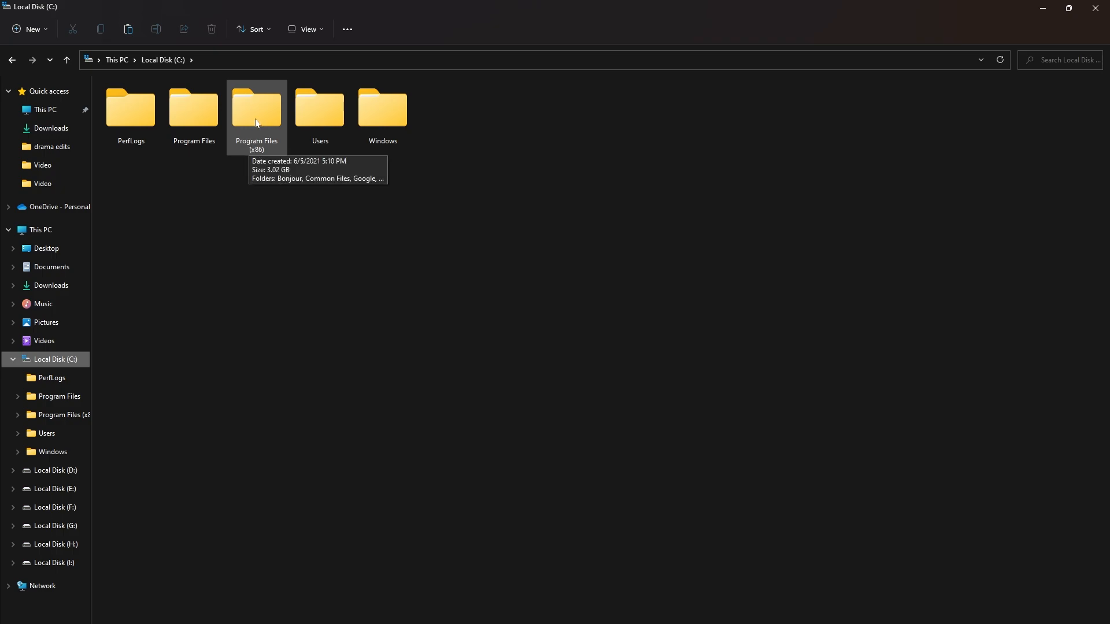
pyautogui.doubleClick(255, 108)
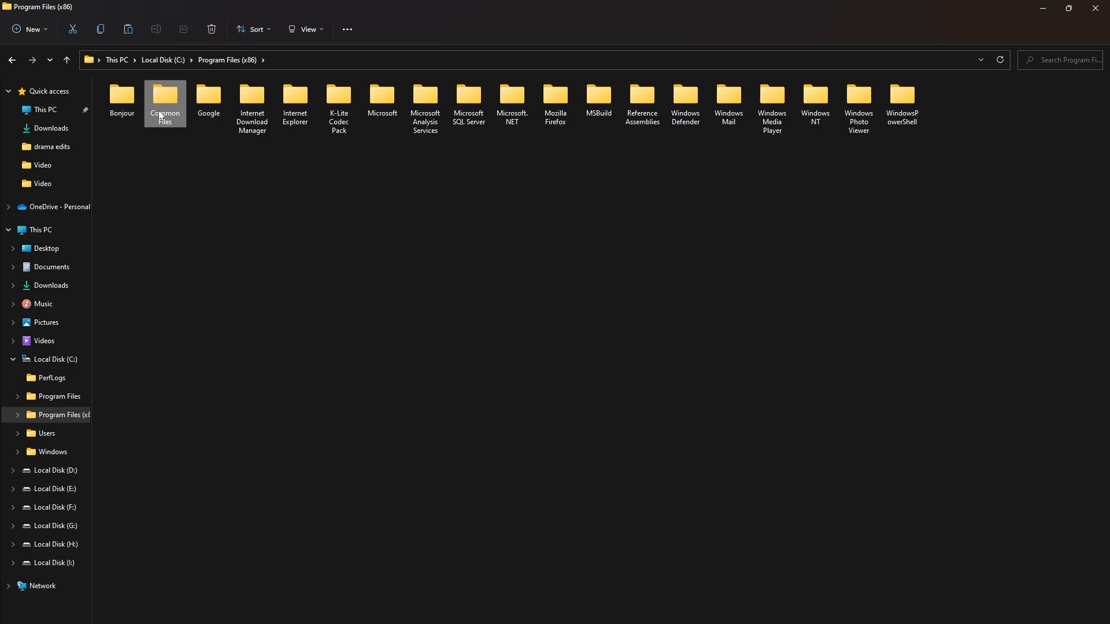
pyautogui.doubleClick(164, 104)
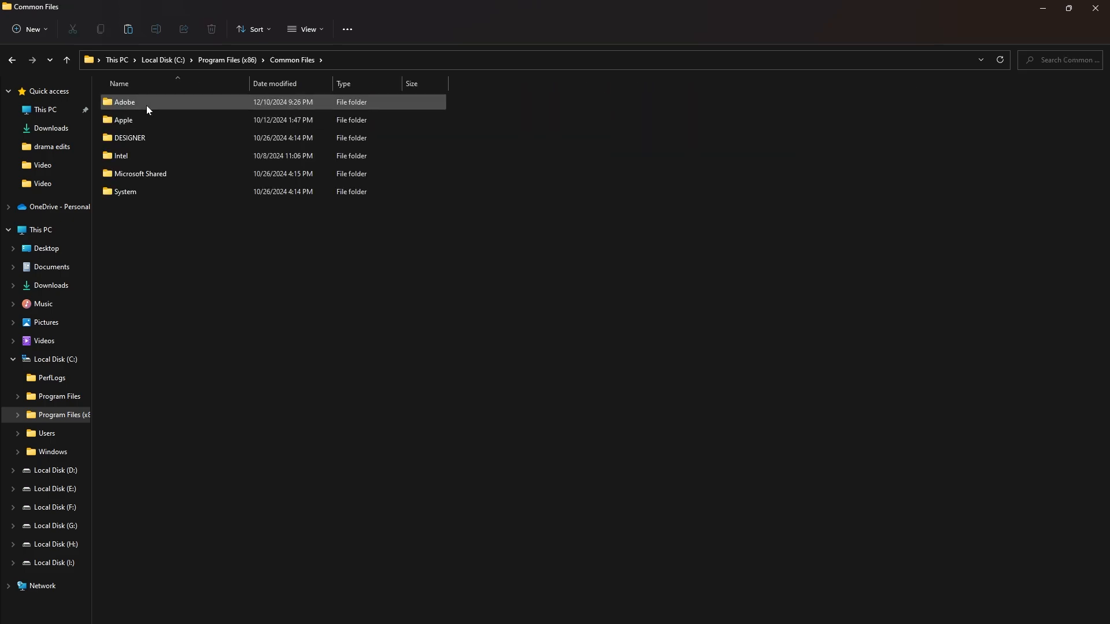
pyautogui.doubleClick(124, 102)
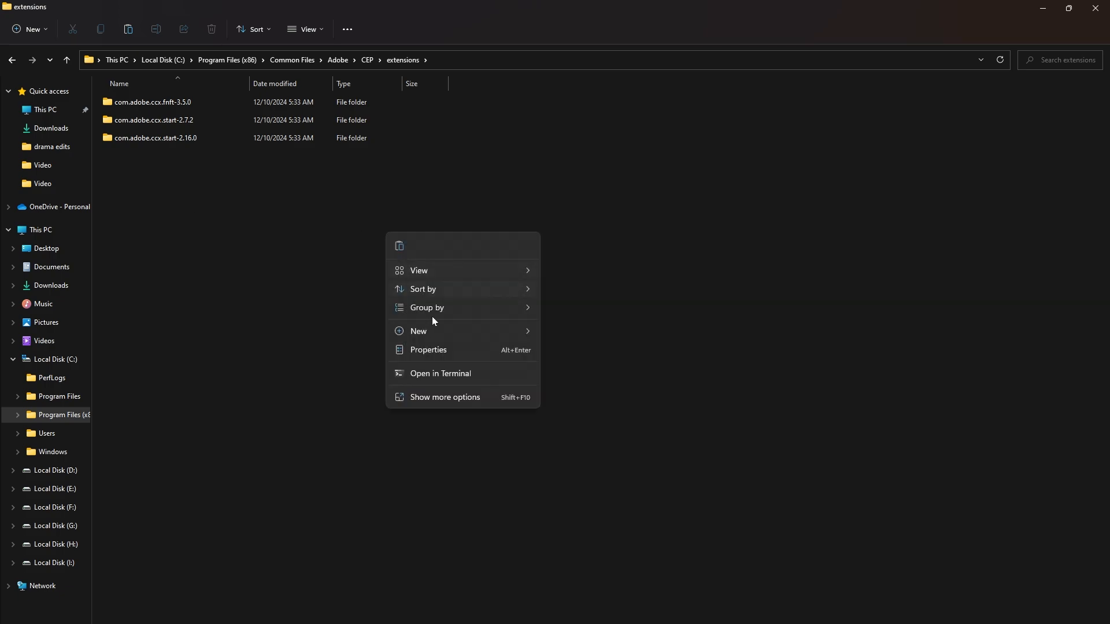
# Paste GEOlayers3 into extensions, granting administrator permission and closing the copy dialog
pyautogui.click(445, 397)
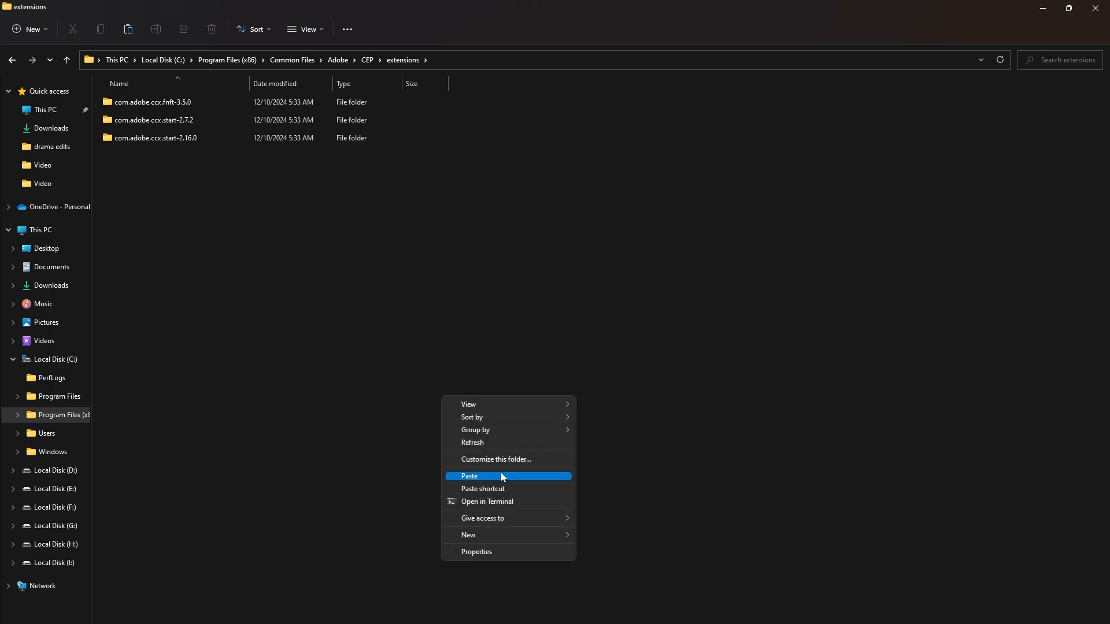
pyautogui.click(469, 476)
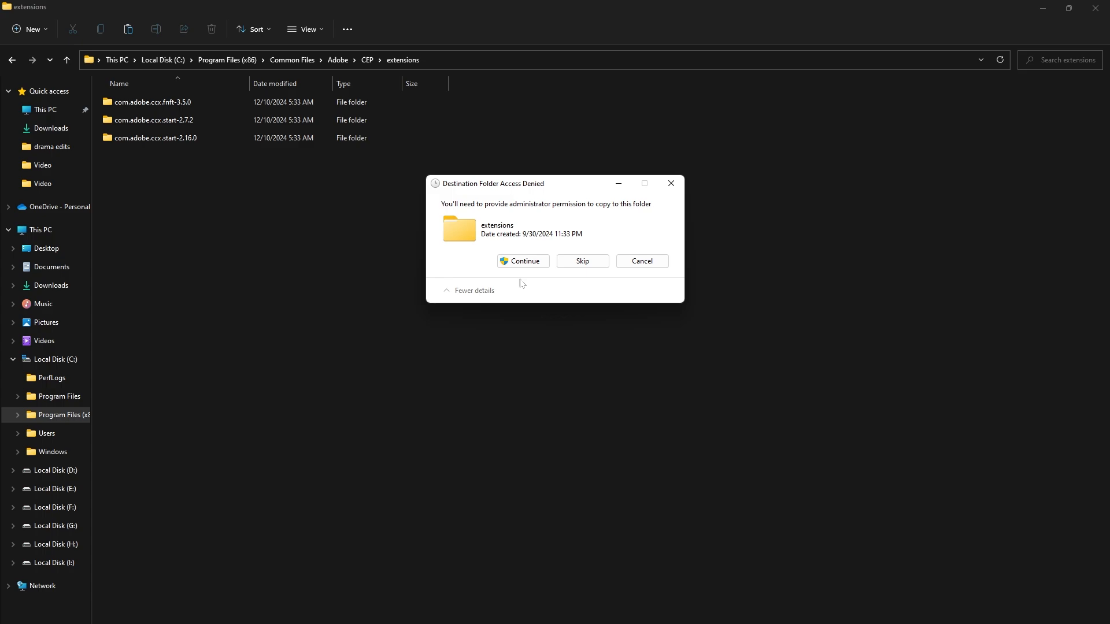
pyautogui.click(523, 260)
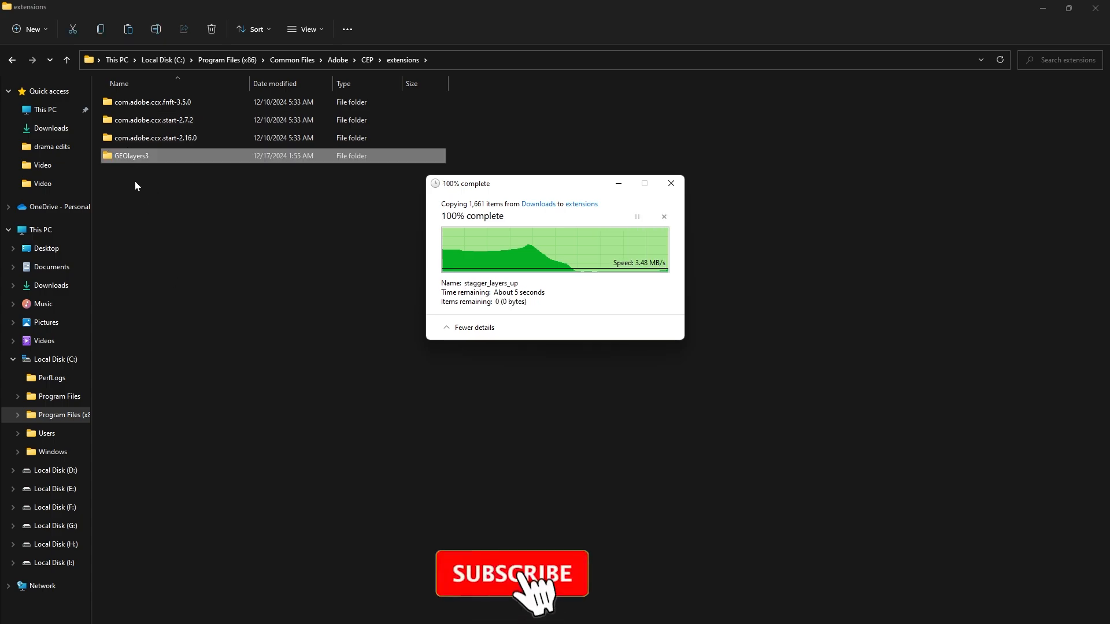
pyautogui.click(669, 184)
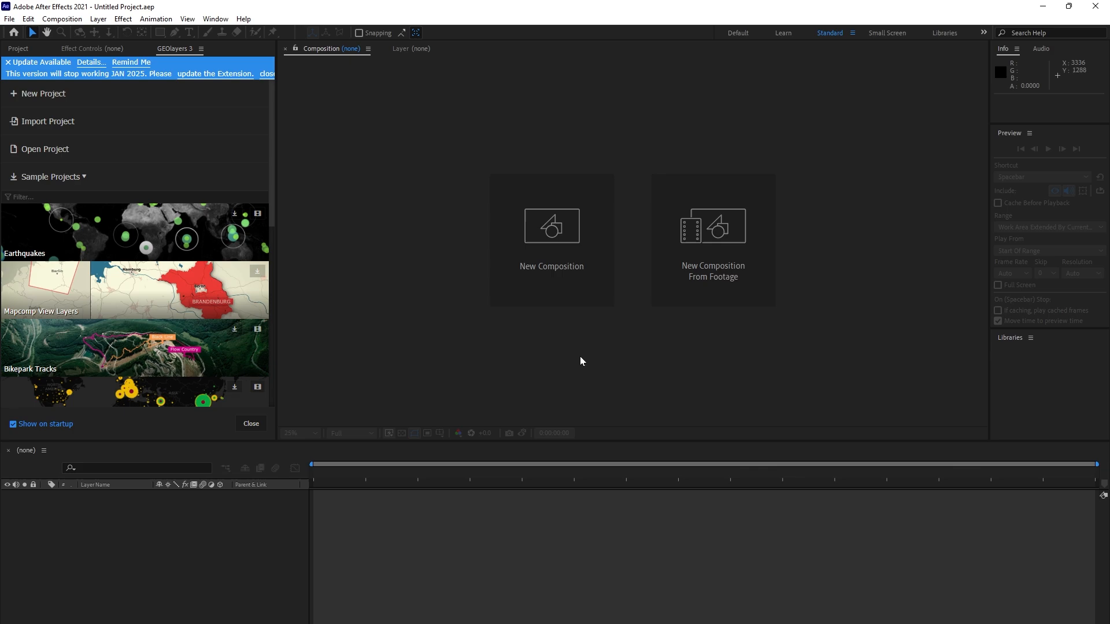
pyautogui.click(250, 423)
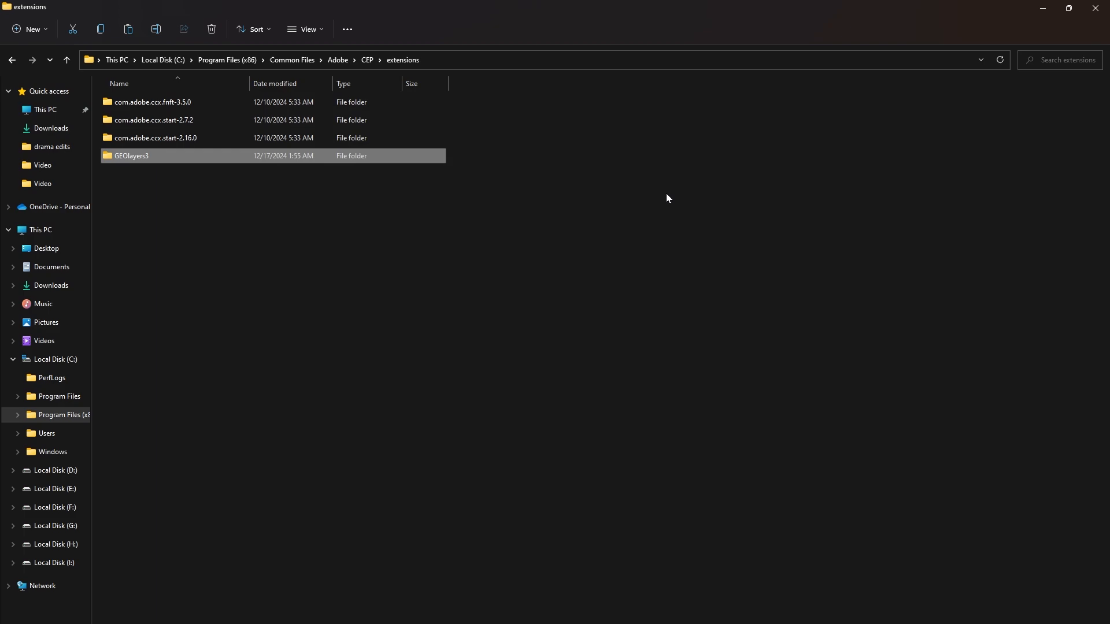
pyautogui.moveTo(201, 164)
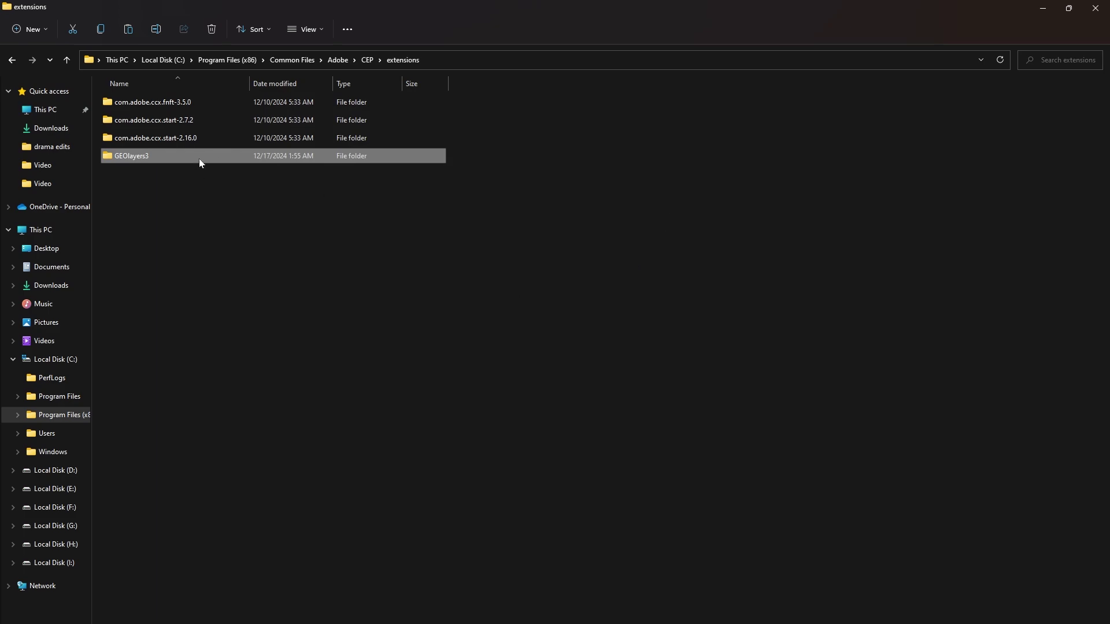
# Minimize File Explorer and launch After Effects from its desktop shortcut
pyautogui.click(295, 216)
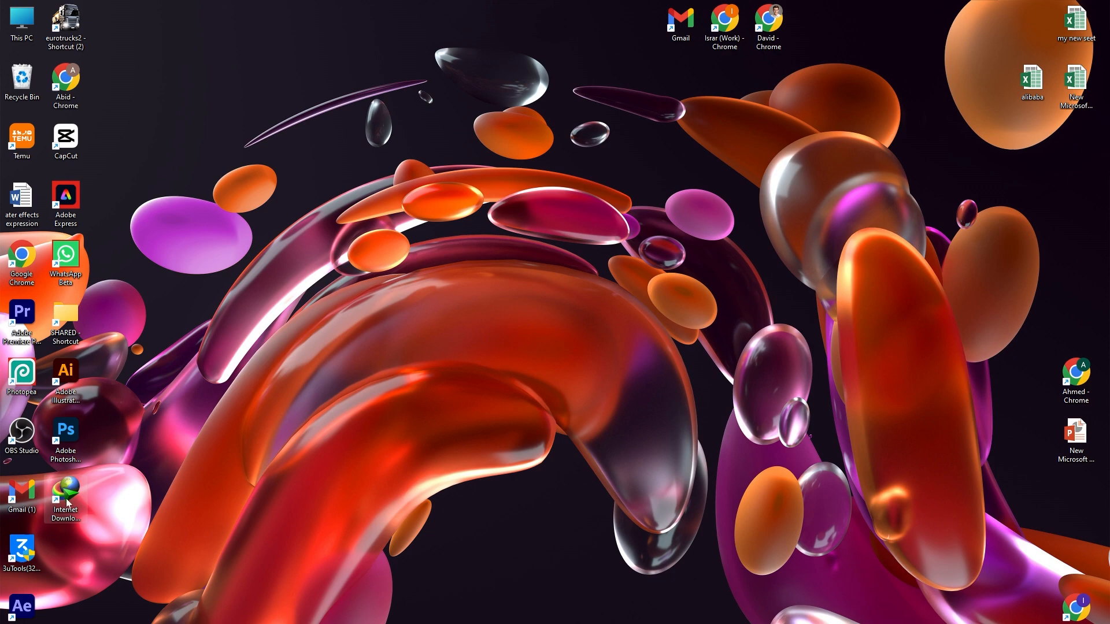
pyautogui.moveTo(19, 619)
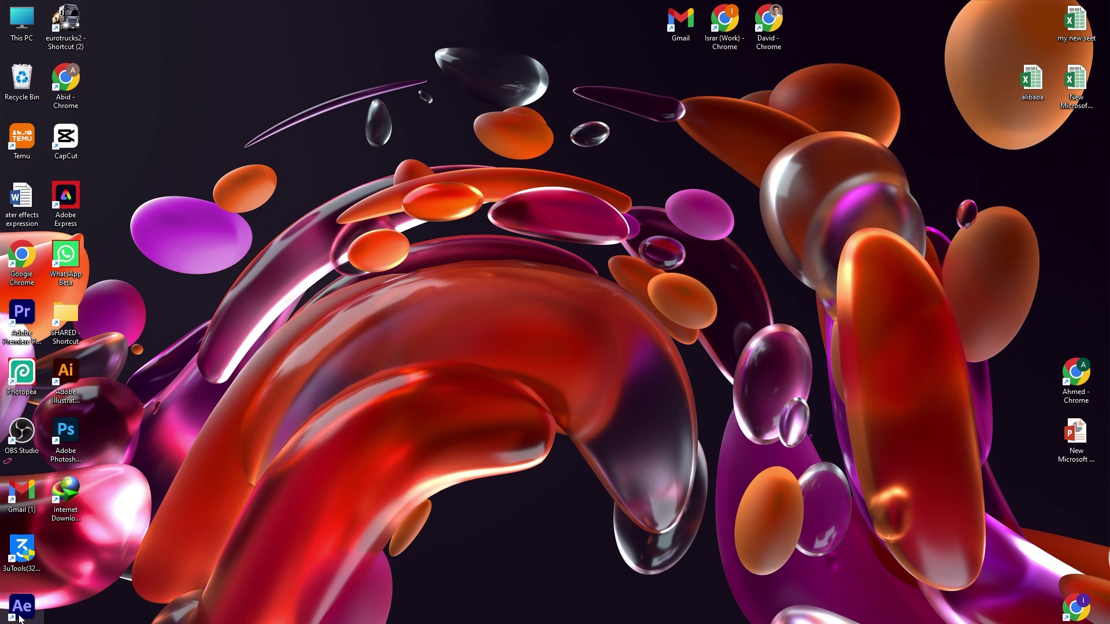
pyautogui.moveTo(454, 328)
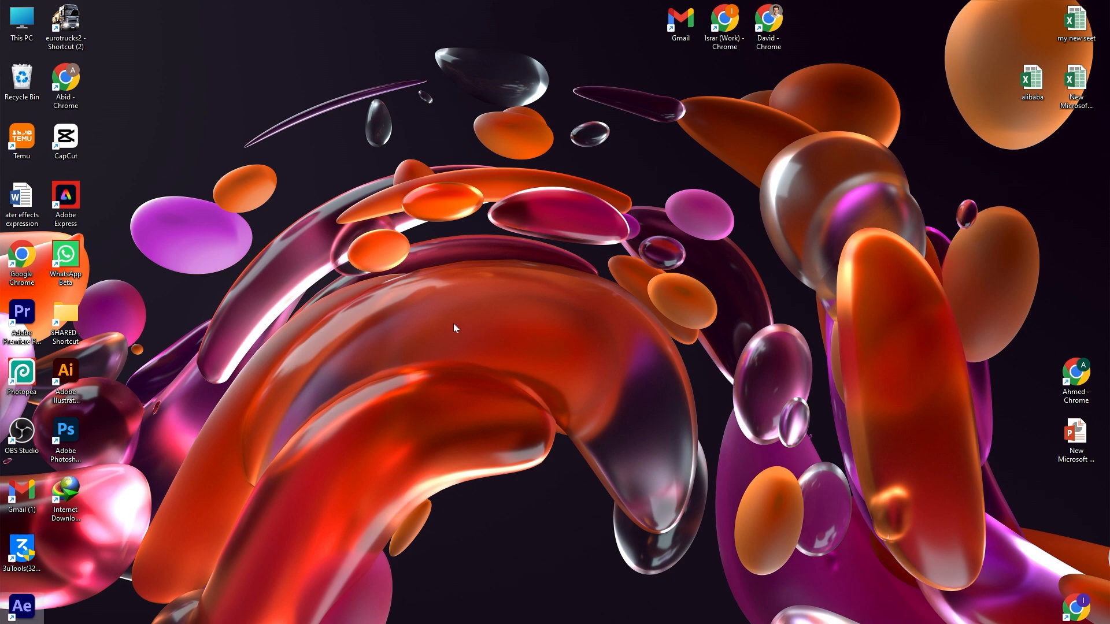
pyautogui.doubleClick(22, 607)
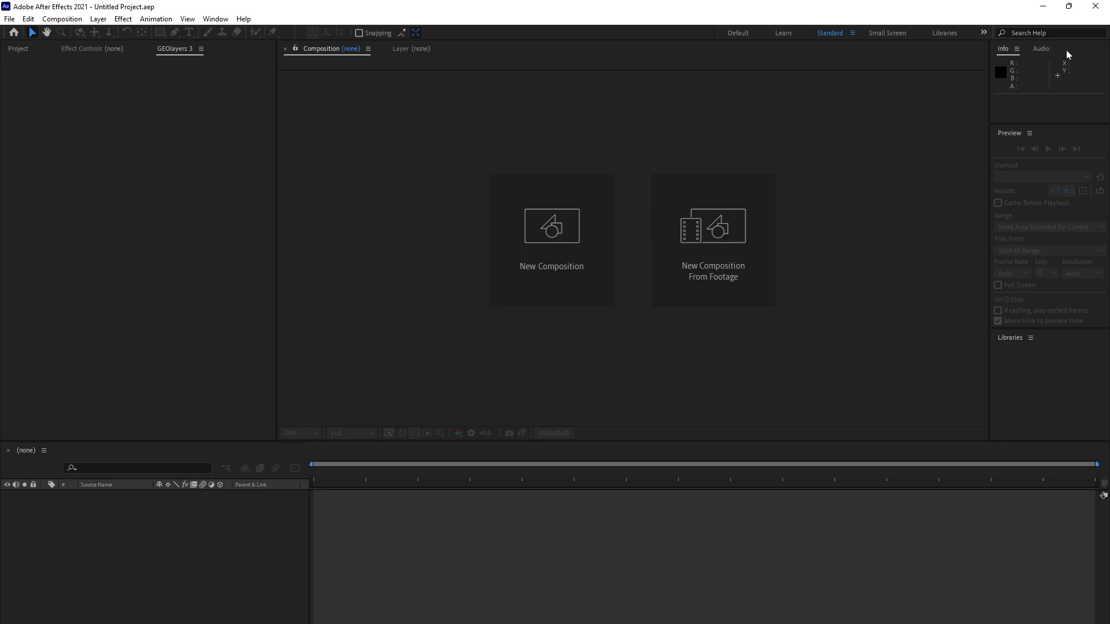
pyautogui.moveTo(551, 260)
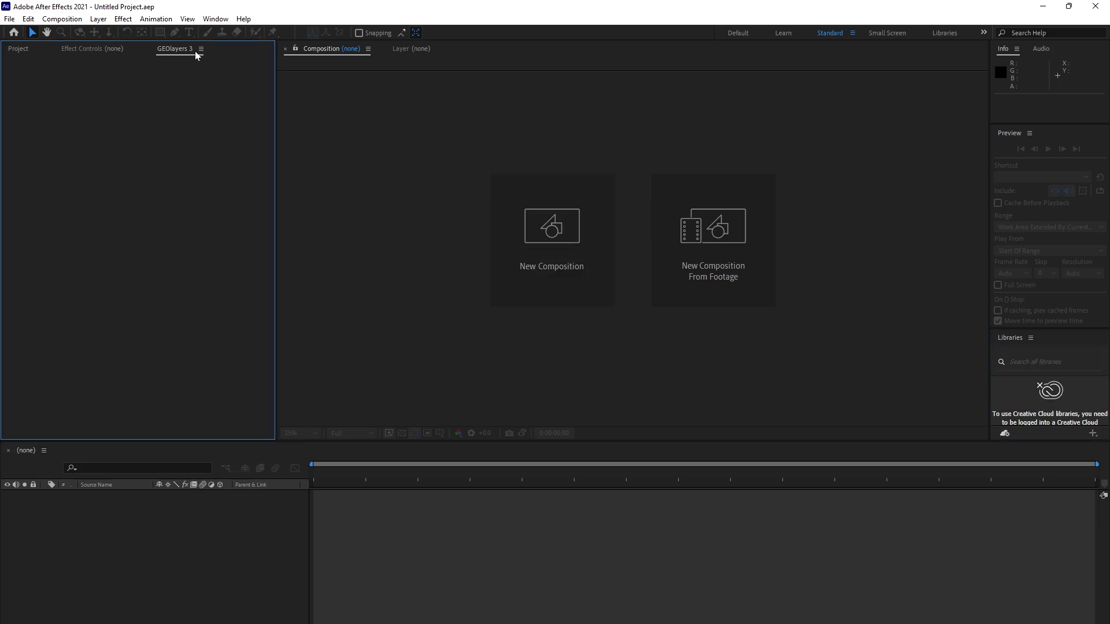
# Select the GEOlayers 3 panel tab to load it, then confirm it under Window > Extensions
pyautogui.click(201, 49)
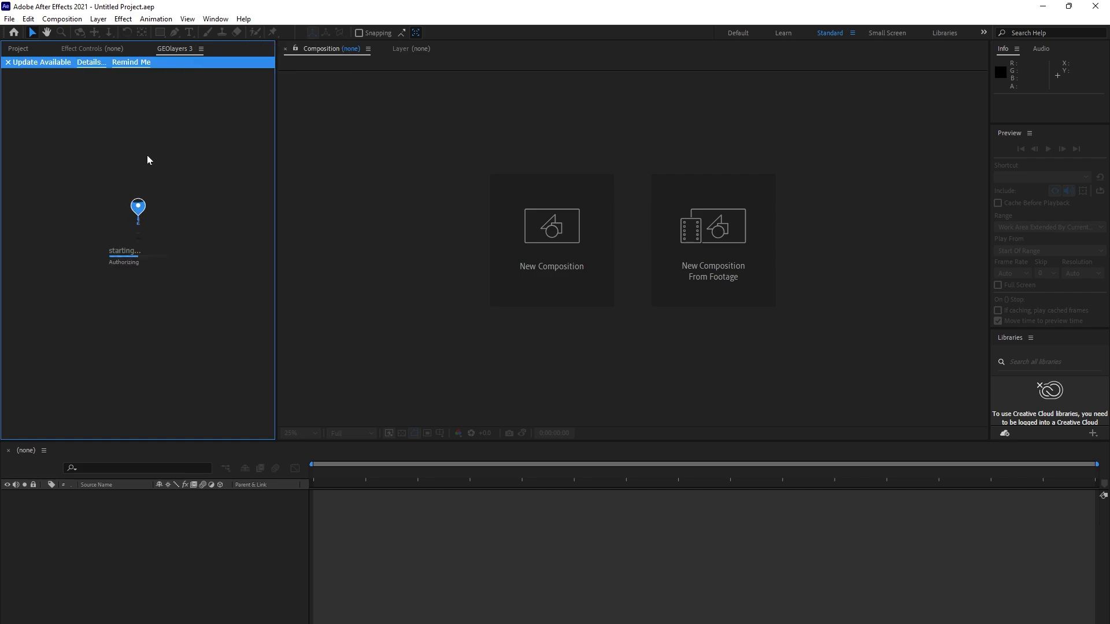
pyautogui.moveTo(158, 256)
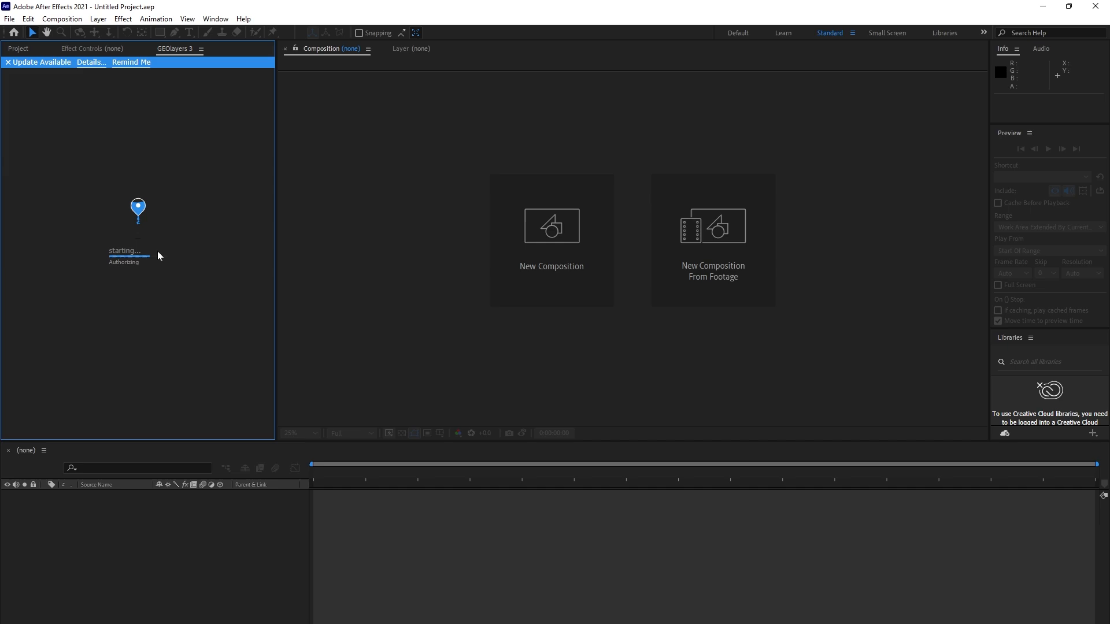
pyautogui.moveTo(149, 186)
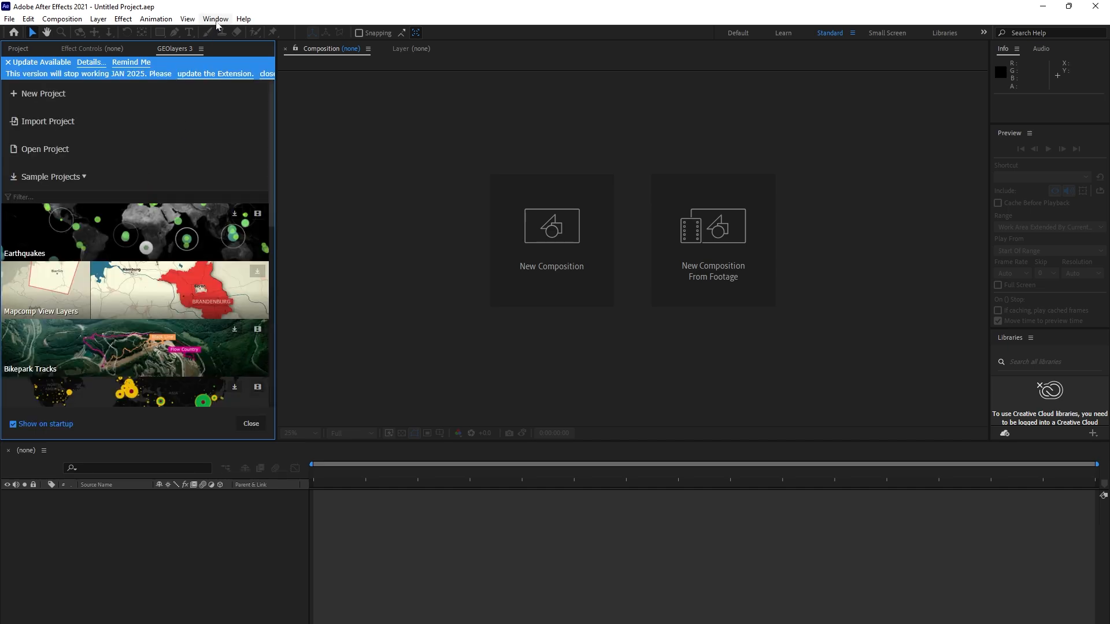
pyautogui.click(215, 19)
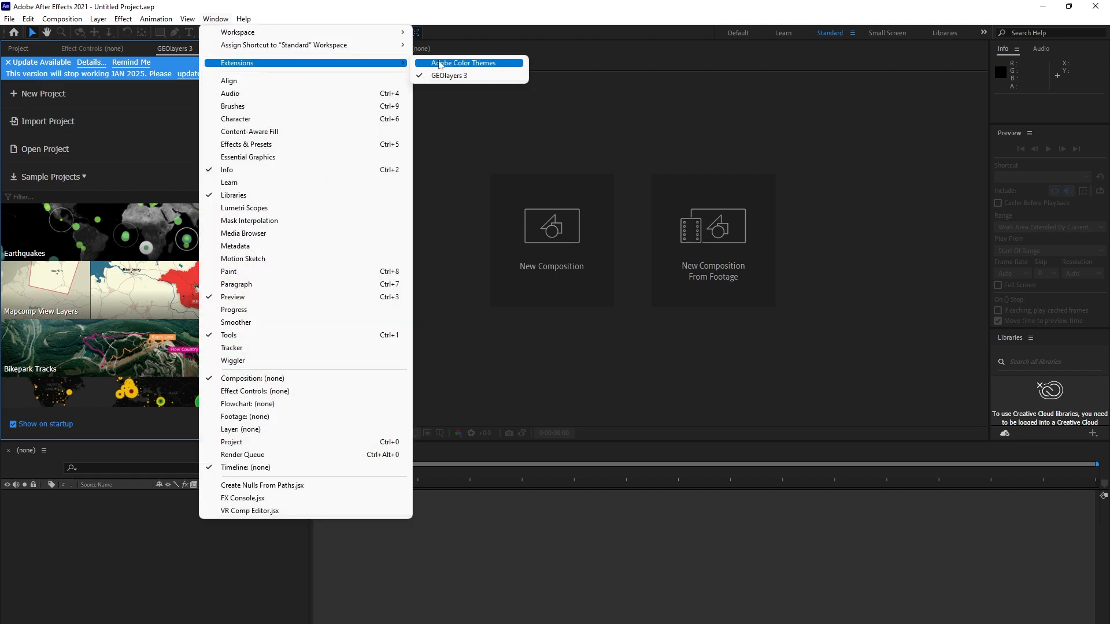
pyautogui.moveTo(473, 98)
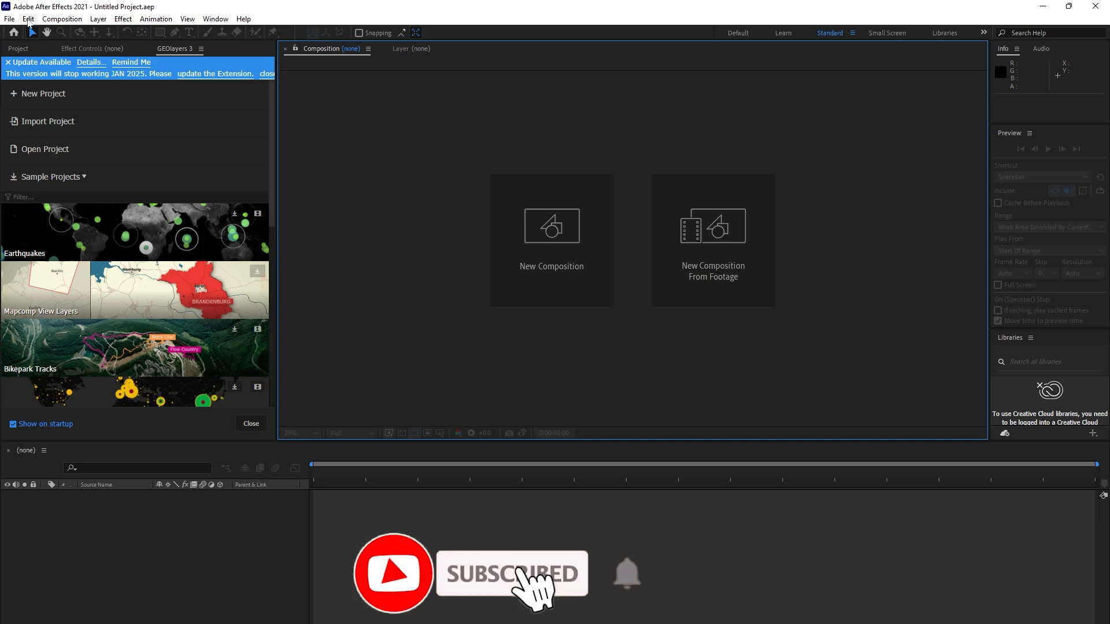
# Enable Allow Scripts to Write Files and Access Network in Scripting & Expressions preferences
pyautogui.click(27, 19)
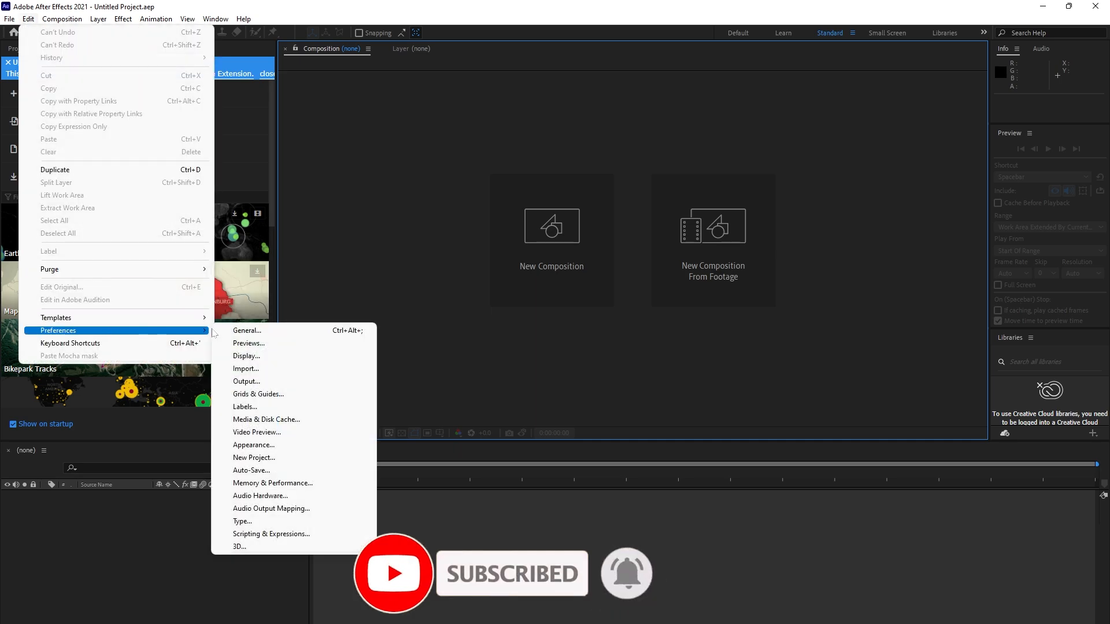
pyautogui.moveTo(272, 482)
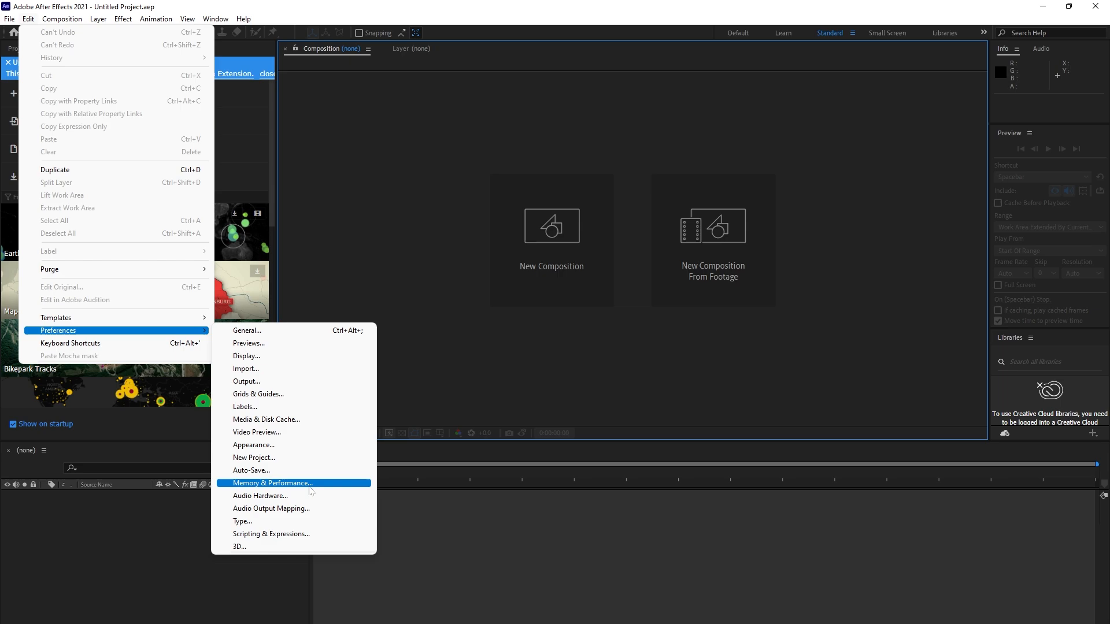
pyautogui.click(271, 533)
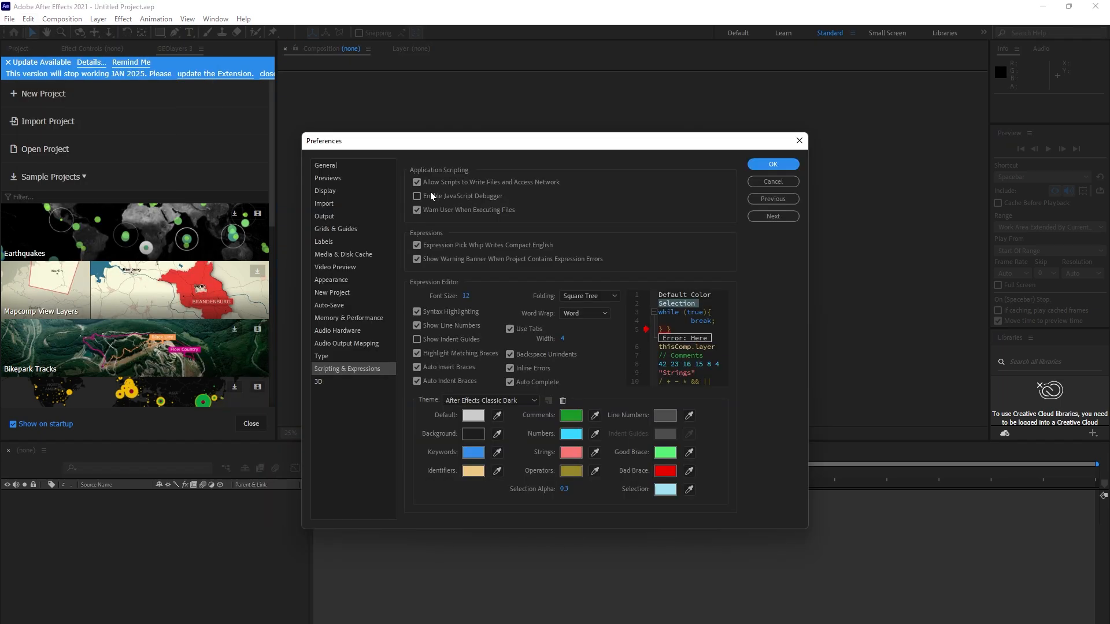
pyautogui.moveTo(486, 183)
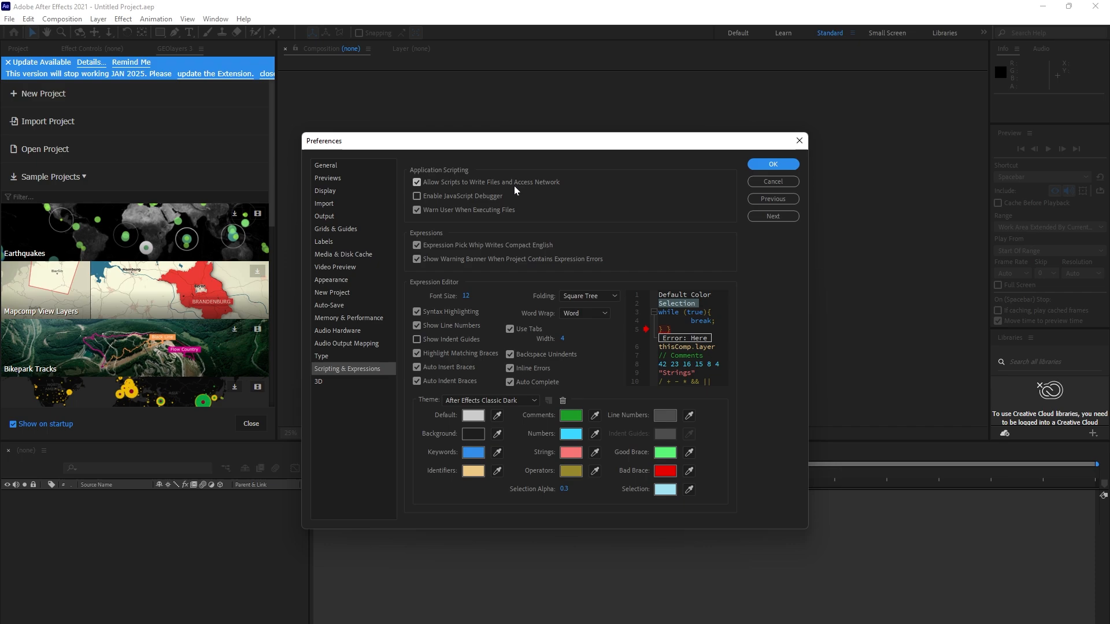
pyautogui.moveTo(542, 185)
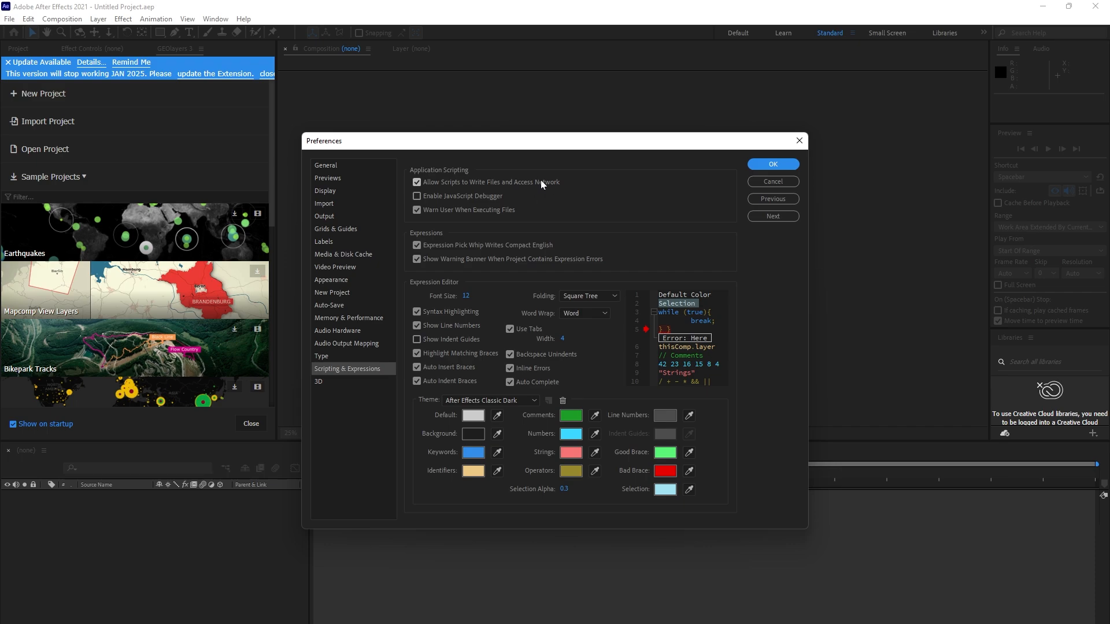
pyautogui.moveTo(404, 177)
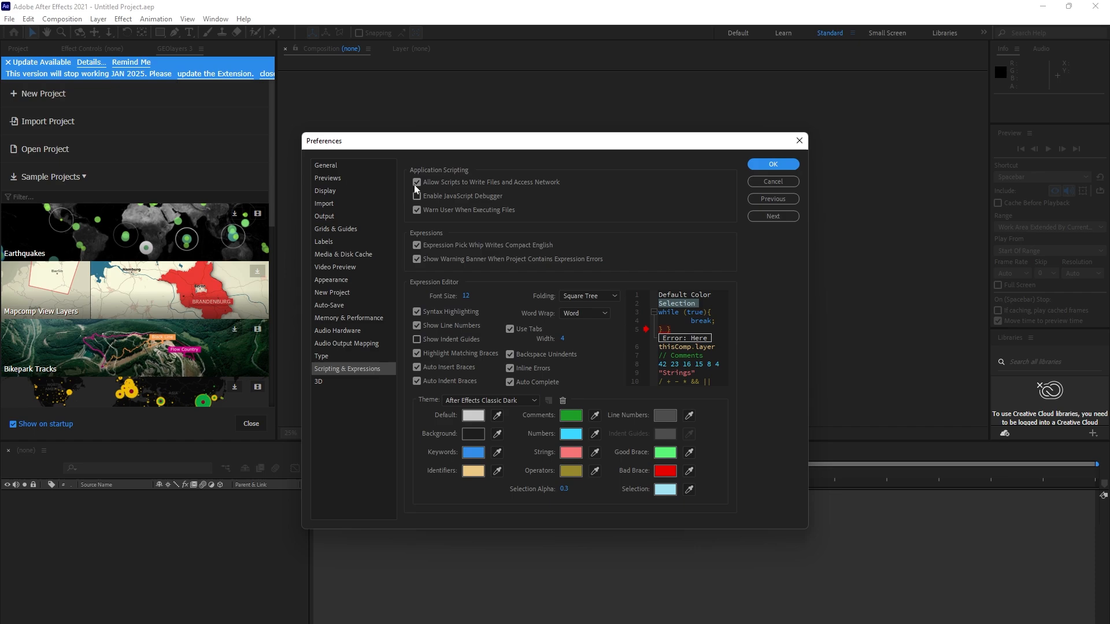
pyautogui.click(416, 196)
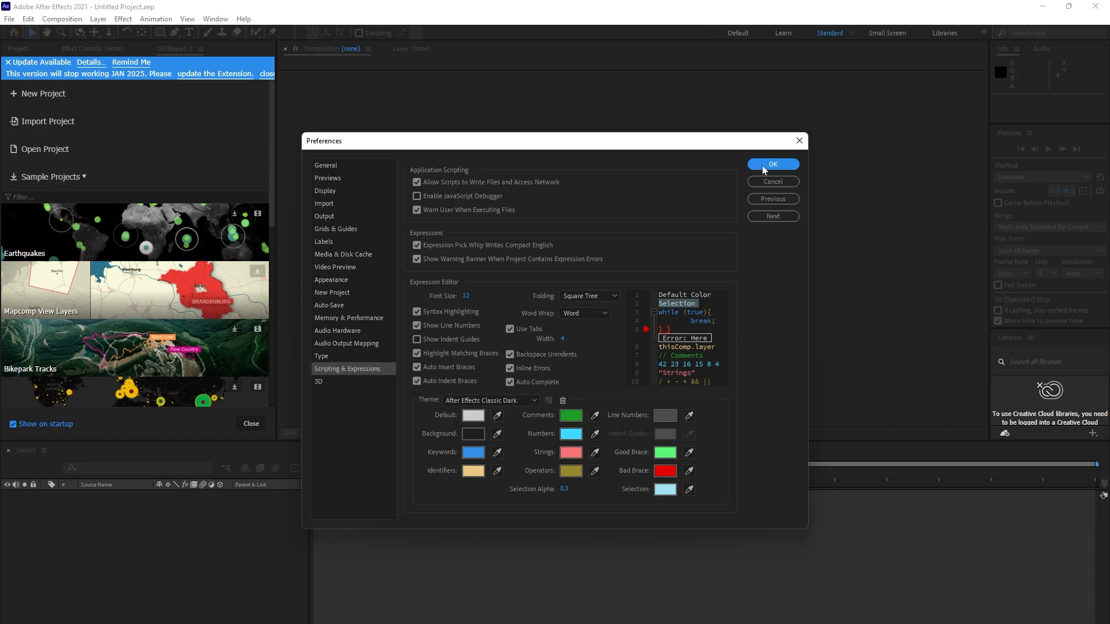
pyautogui.click(772, 164)
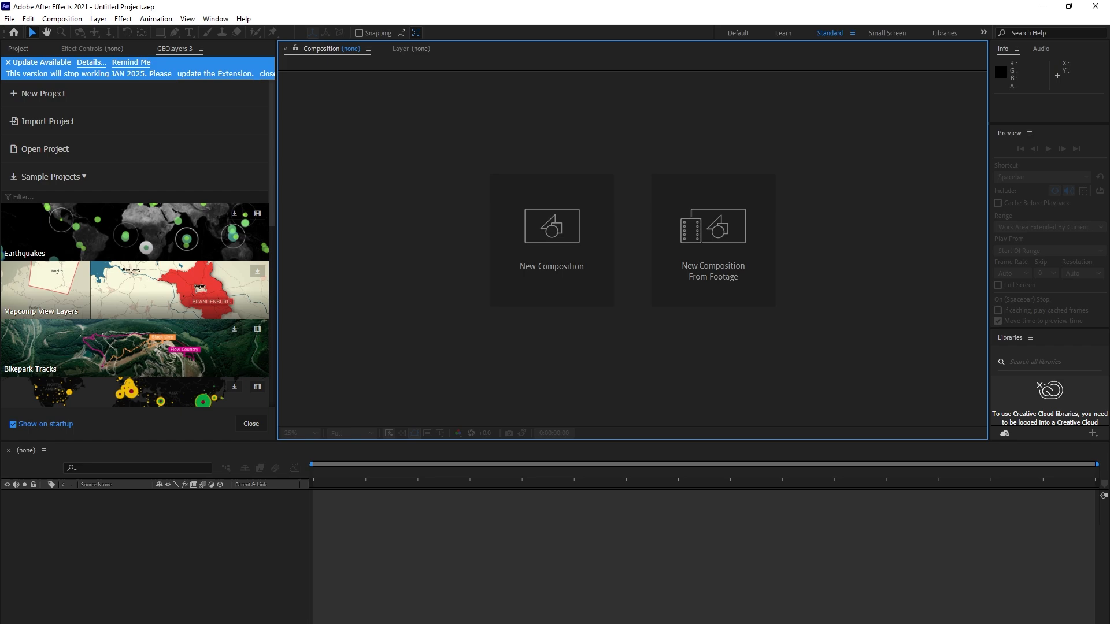
pyautogui.moveTo(375, 542)
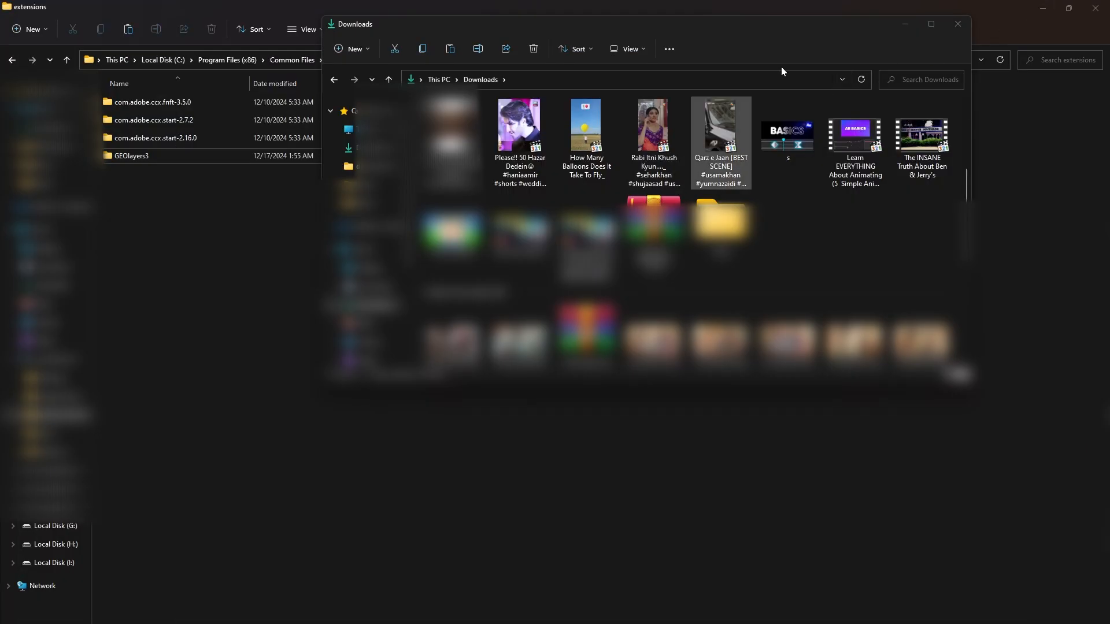
# Maximize the Downloads window and run the Add Keys .reg file
pyautogui.click(957, 23)
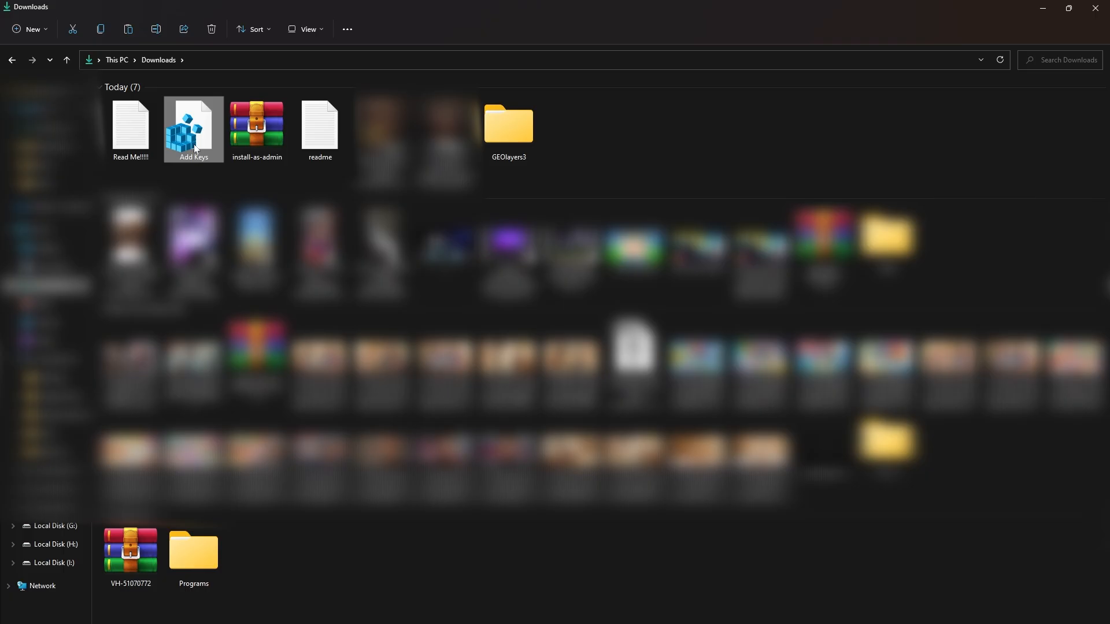
pyautogui.doubleClick(193, 129)
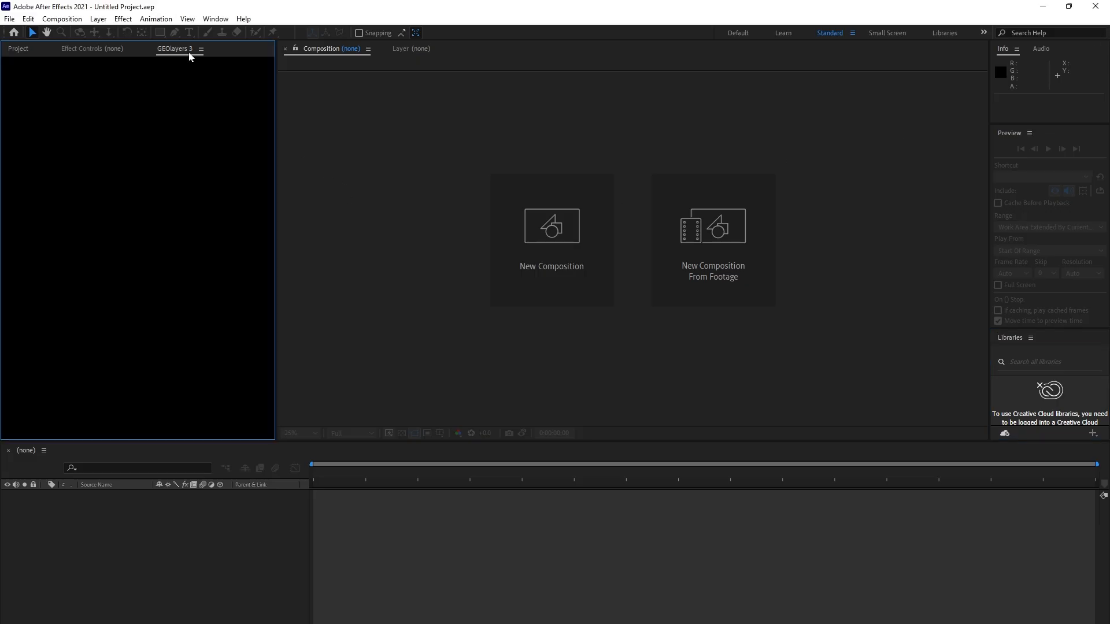
# Restart the GEOlayers 3 panel and reopen the Scripting & Expressions preferences from the Edit menu
pyautogui.click(174, 48)
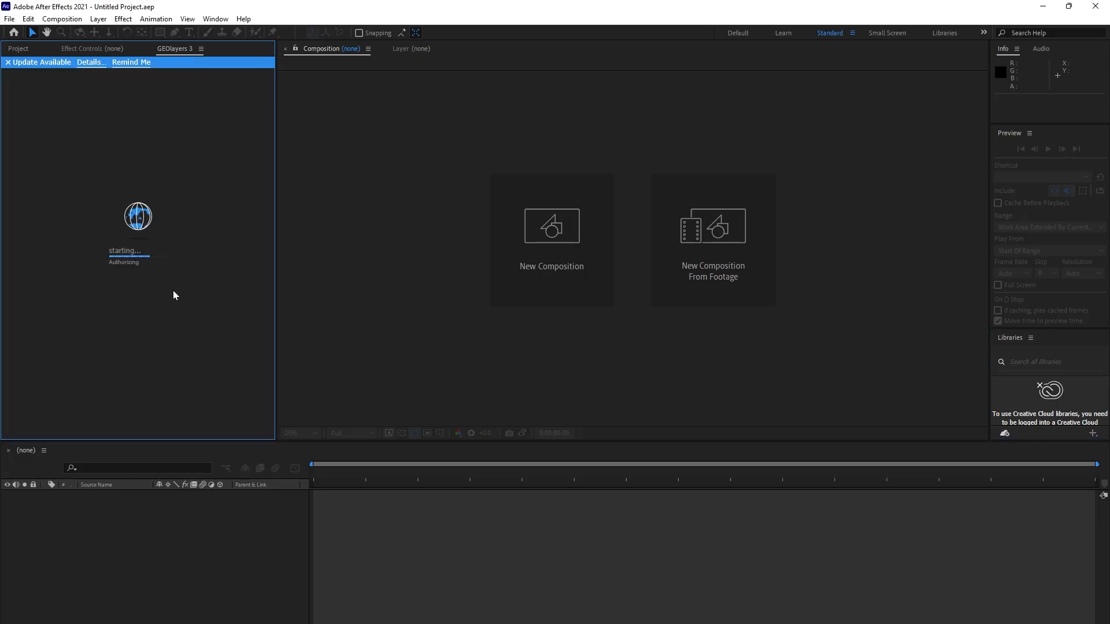
pyautogui.moveTo(218, 259)
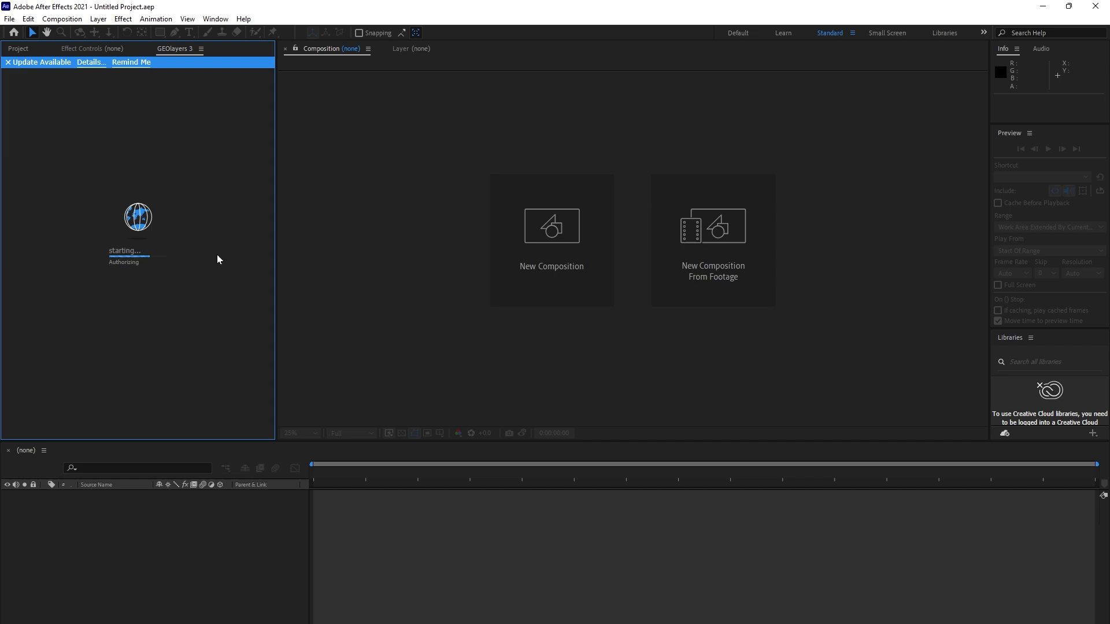
pyautogui.moveTo(28, 20)
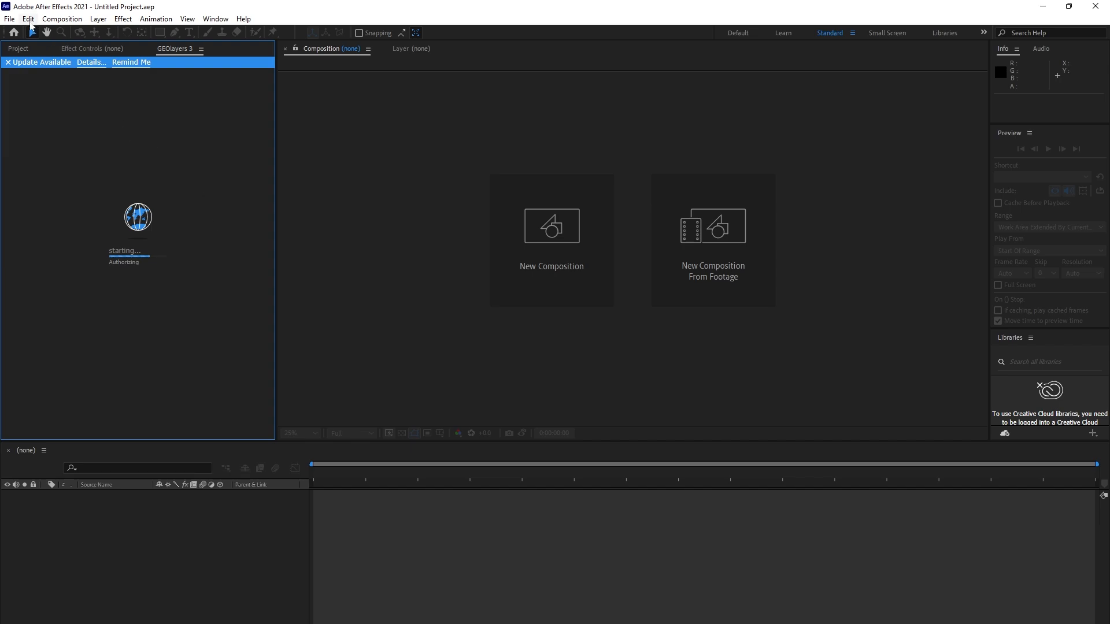
pyautogui.click(27, 18)
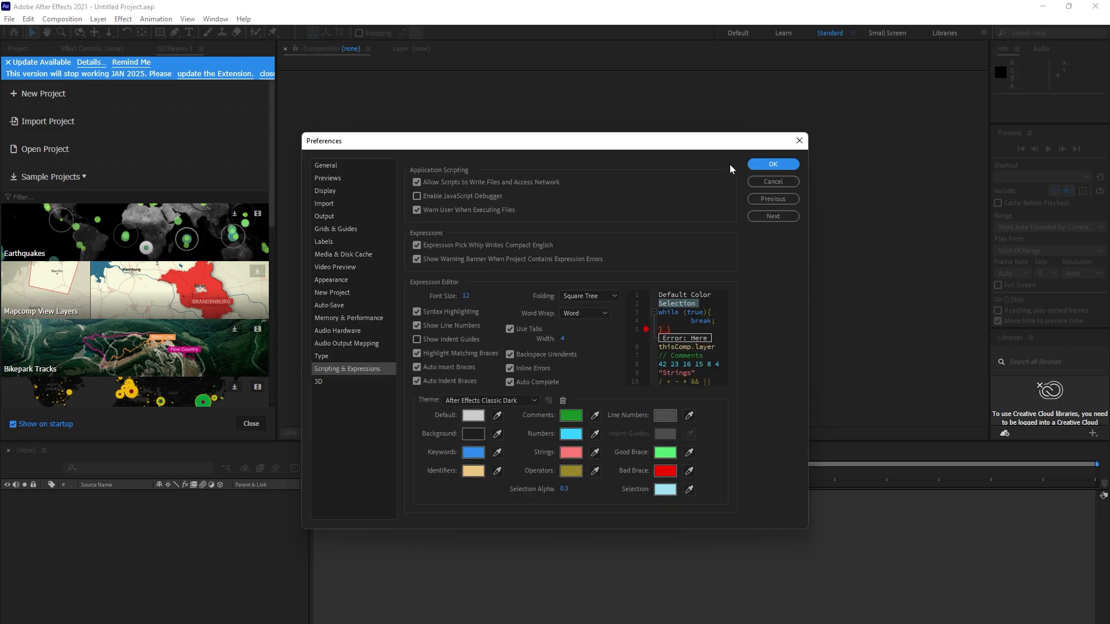
# Confirm the preferences with OK so GEOlayers 3 shows its sample projects
pyautogui.click(772, 163)
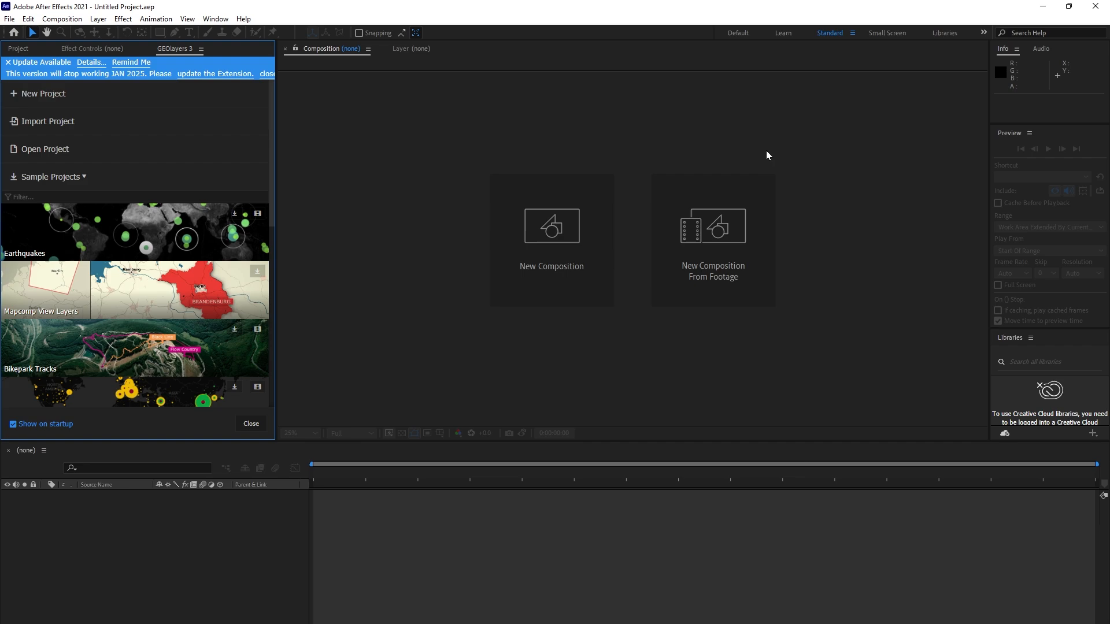
pyautogui.moveTo(139, 180)
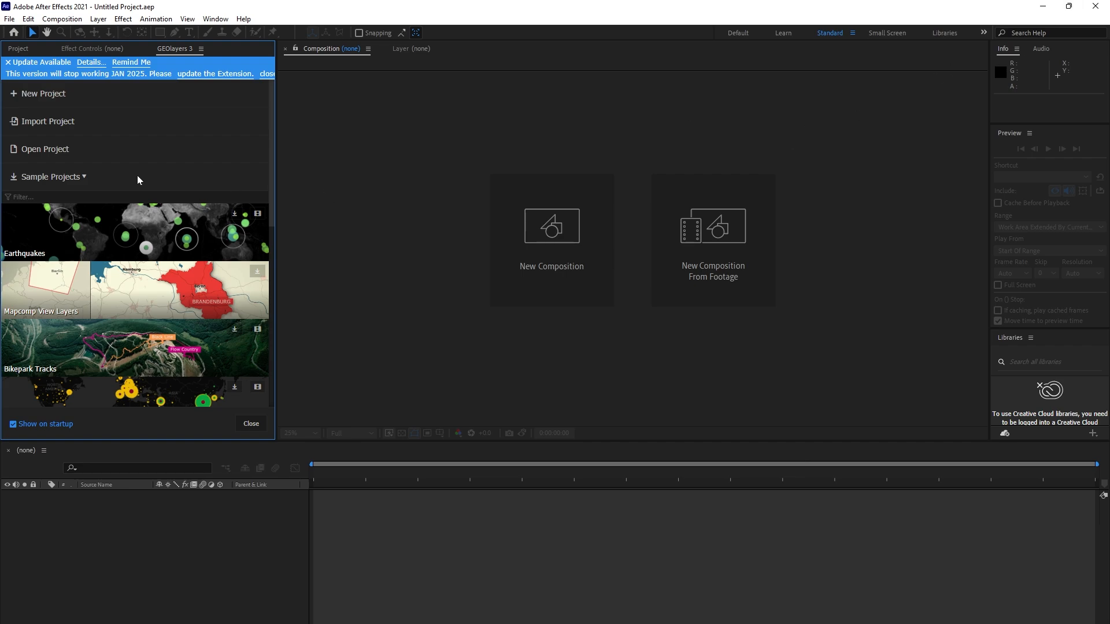
pyautogui.moveTo(344, 110)
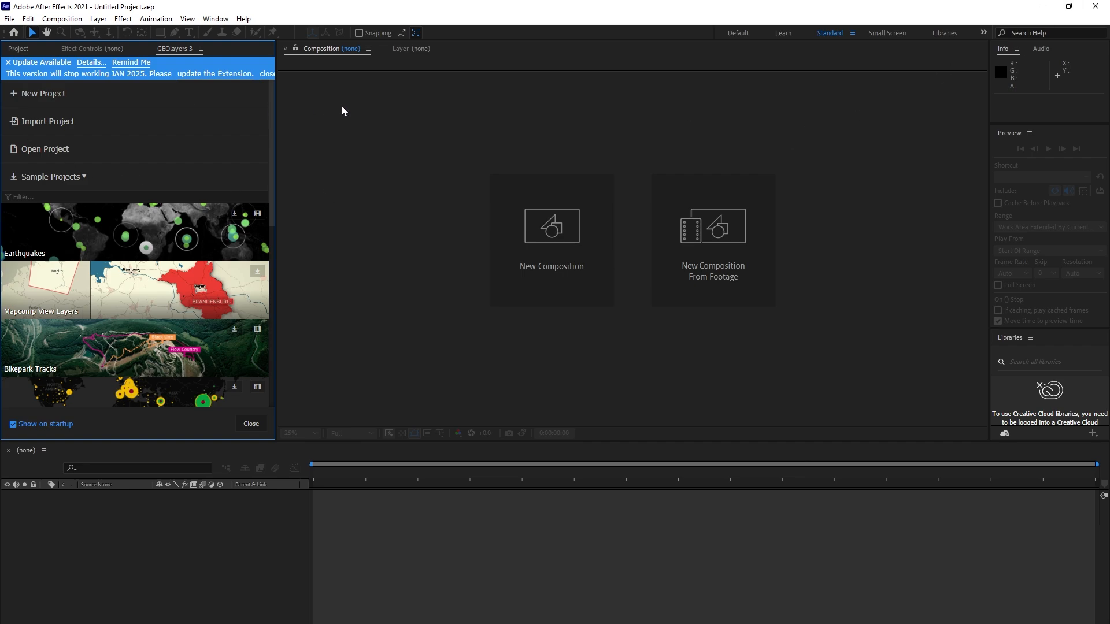